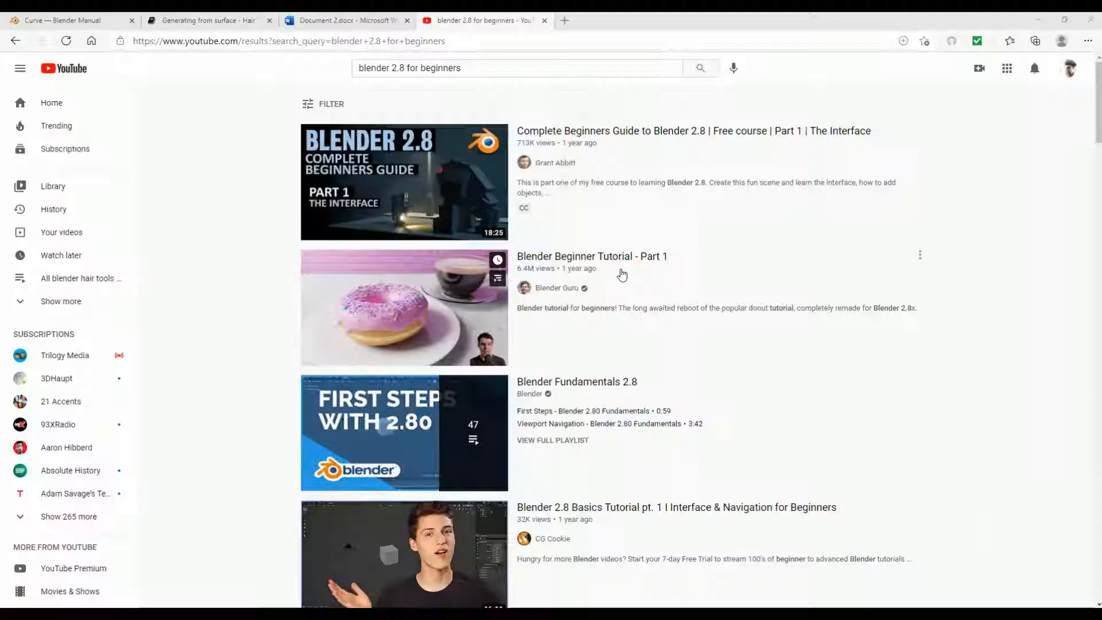
Step: In the empty scene, bring up the importable formats list and point to FBX (.fbx)
click(516, 68)
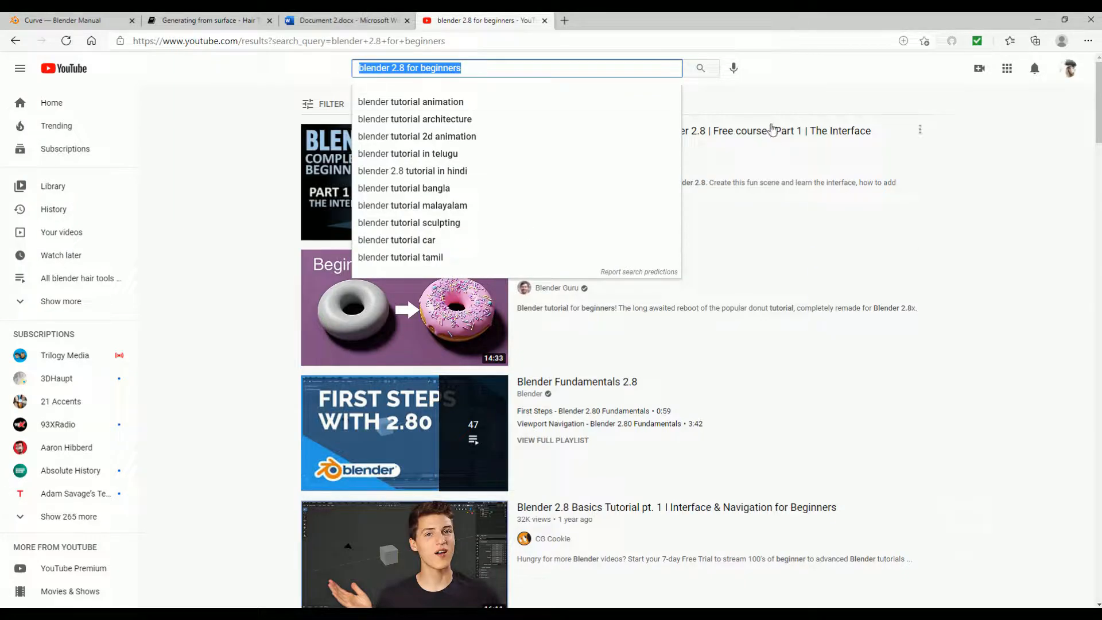
scroll(down, 3)
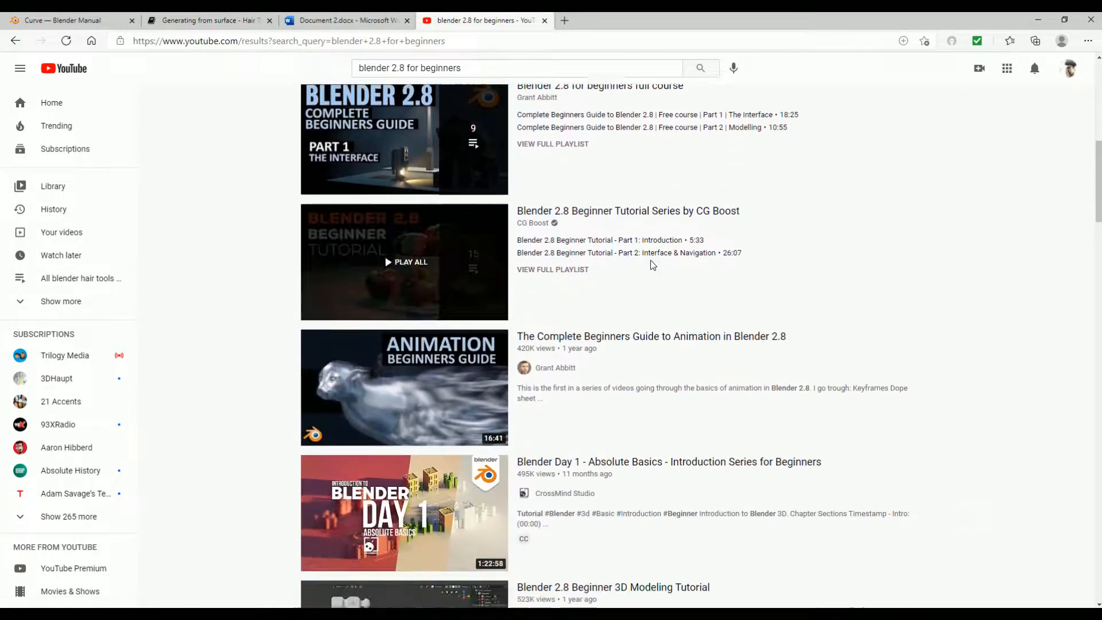
scroll(down, 3)
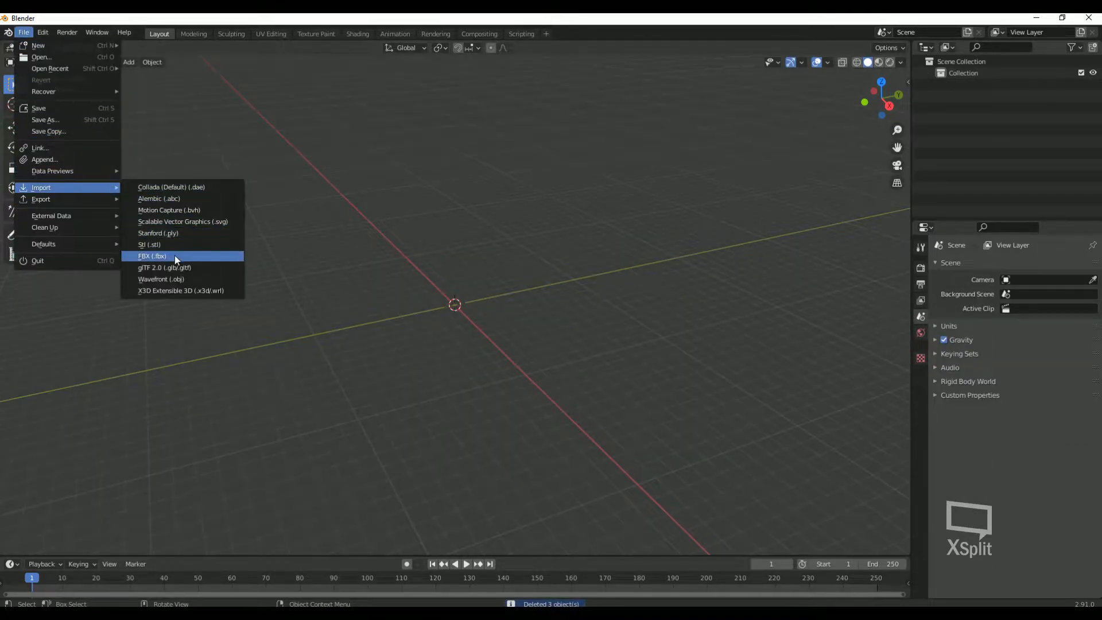
click(152, 255)
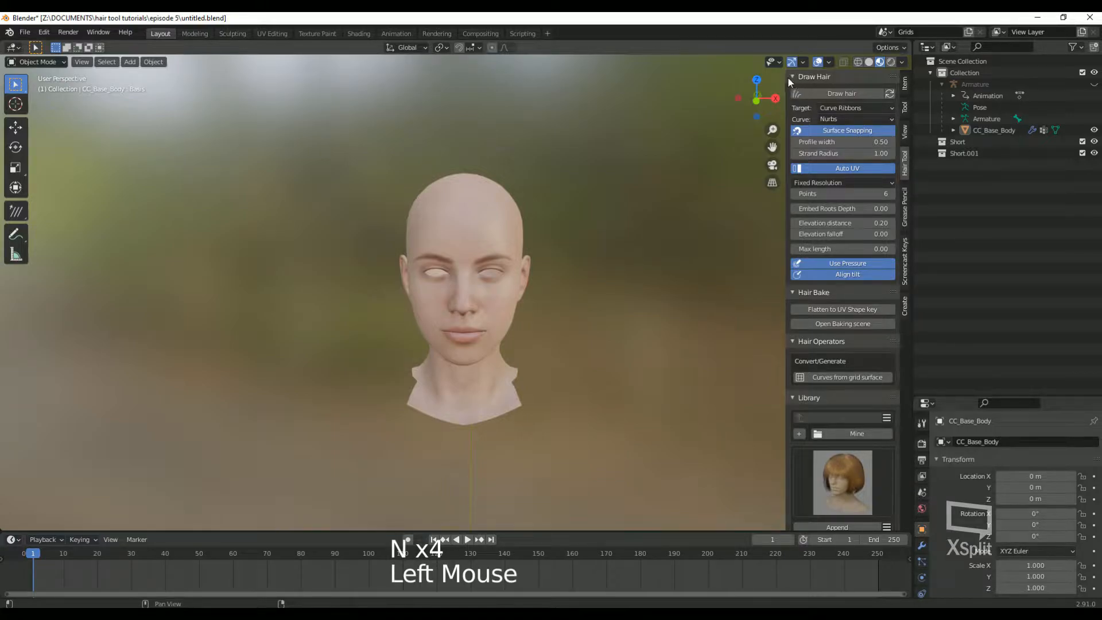
Step: Fold the Draw Hair and Hair Bake panels, leaving Hair Operators and Library expanded
click(814, 76)
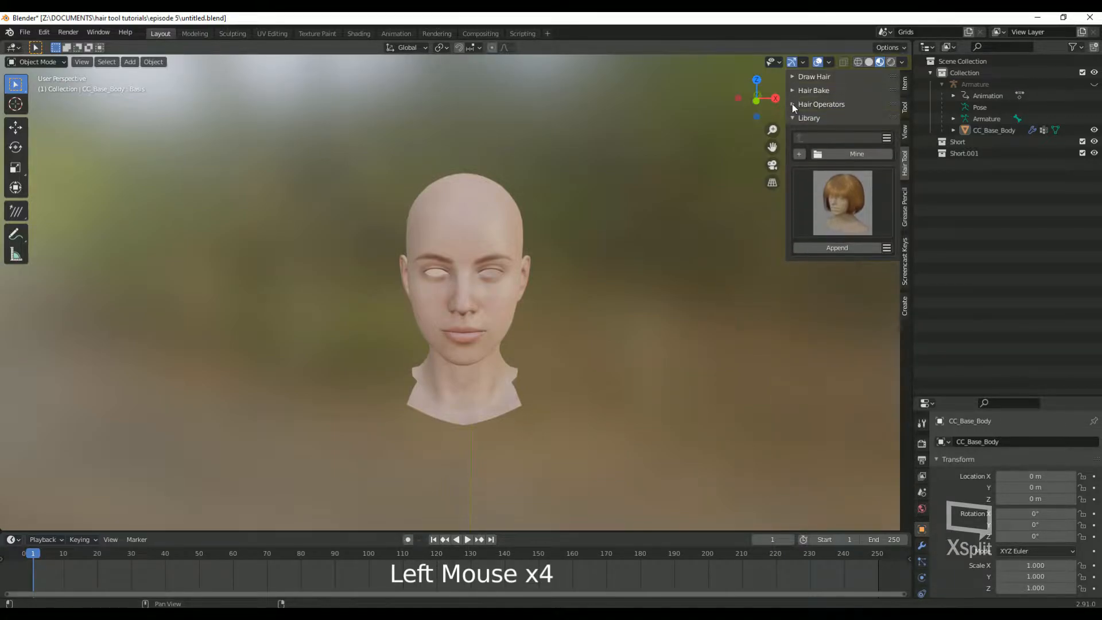
click(809, 119)
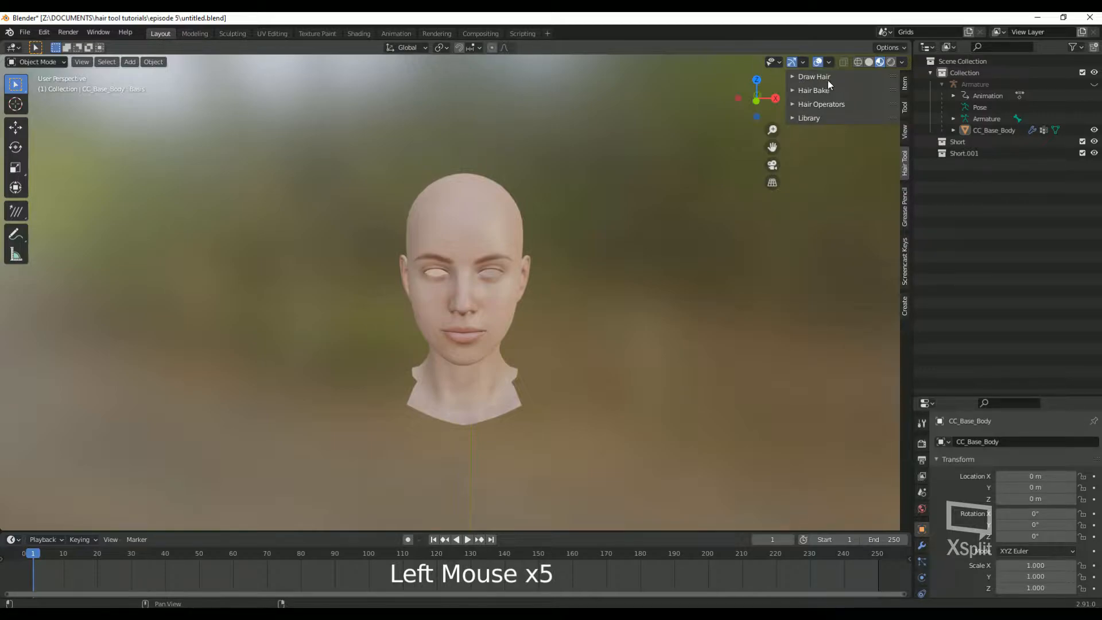
click(814, 76)
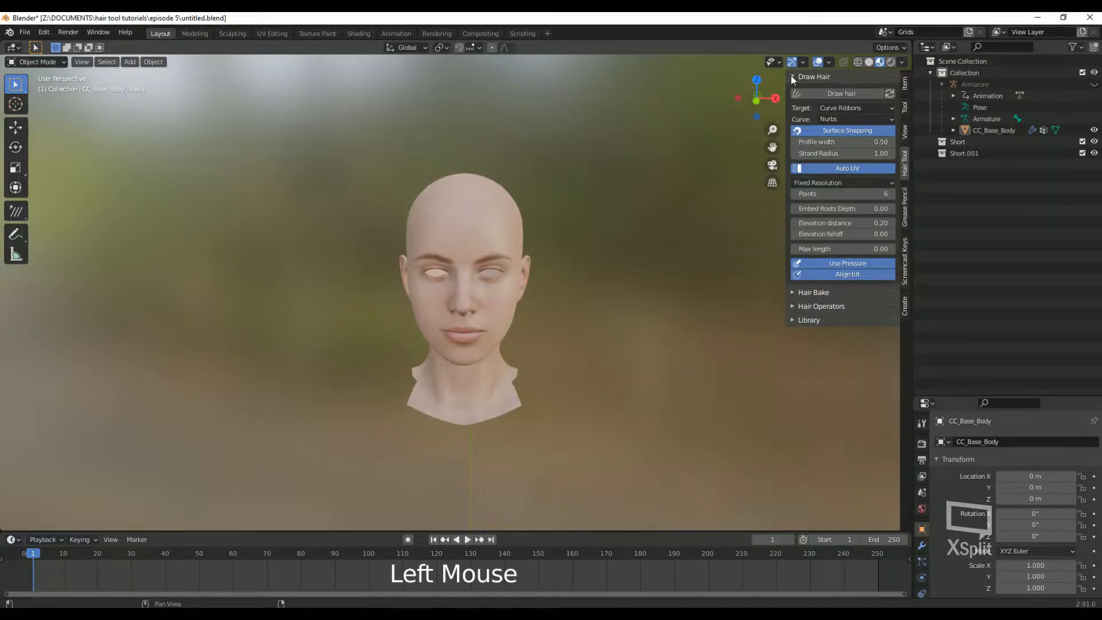
click(793, 76)
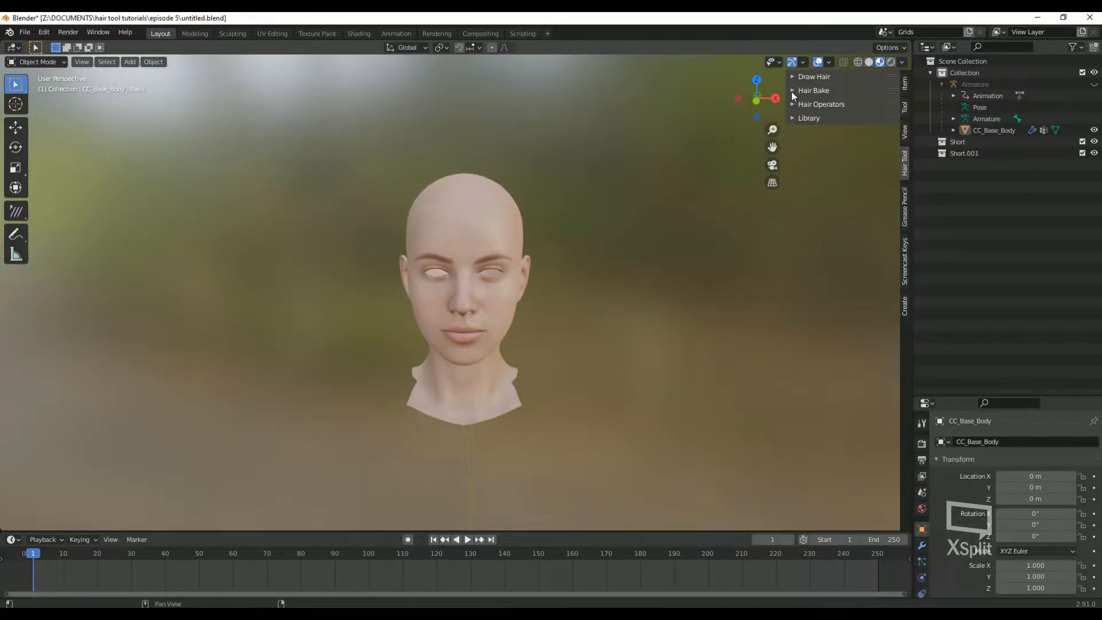
click(814, 90)
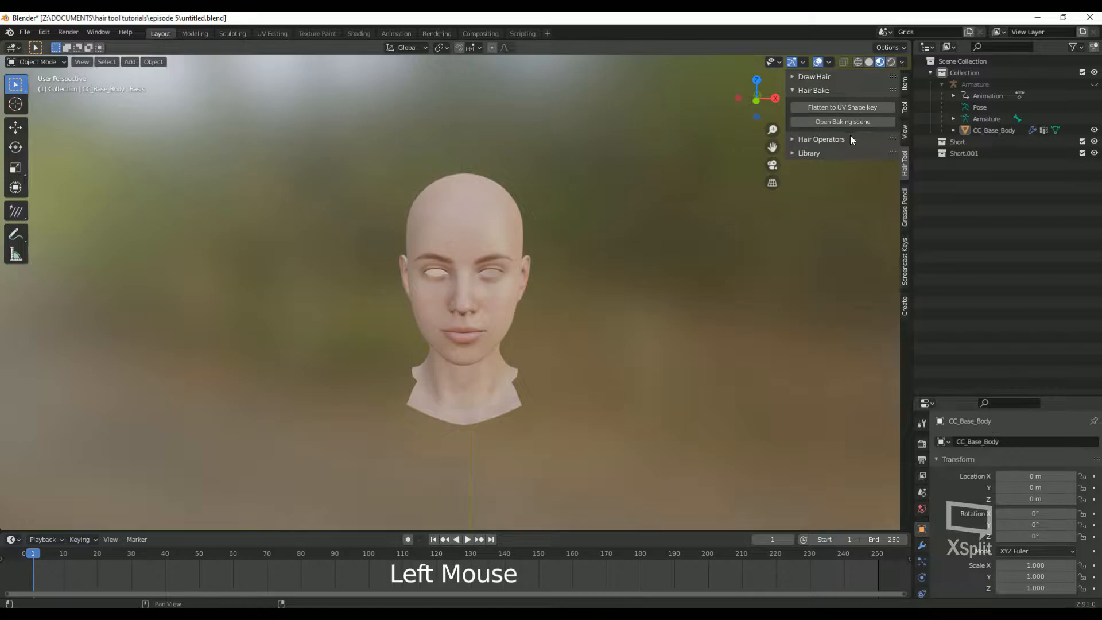
click(813, 90)
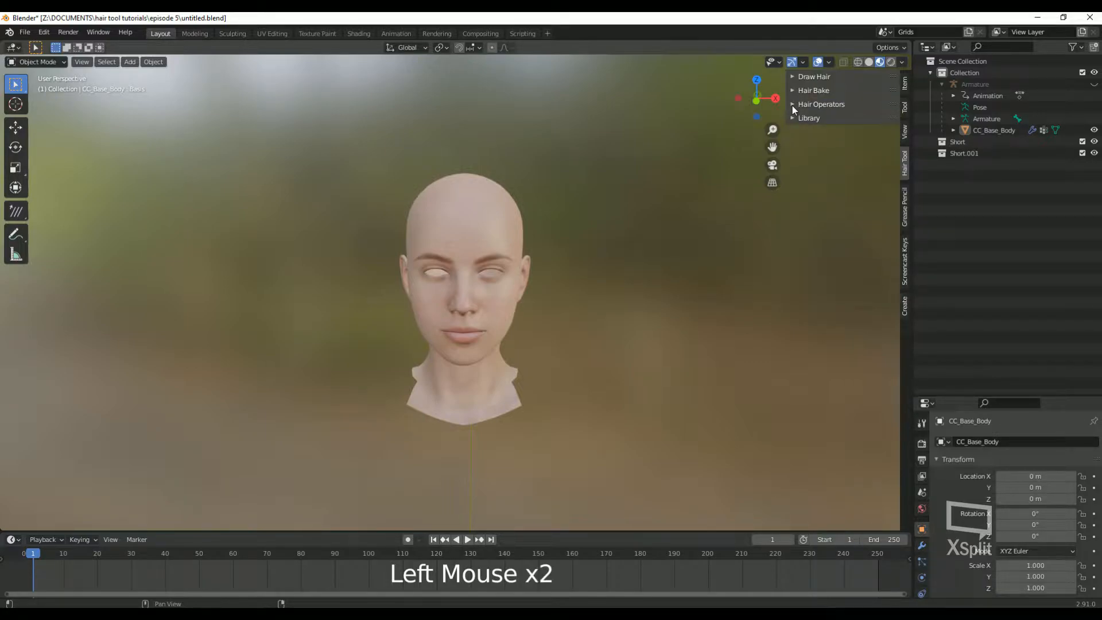
click(821, 104)
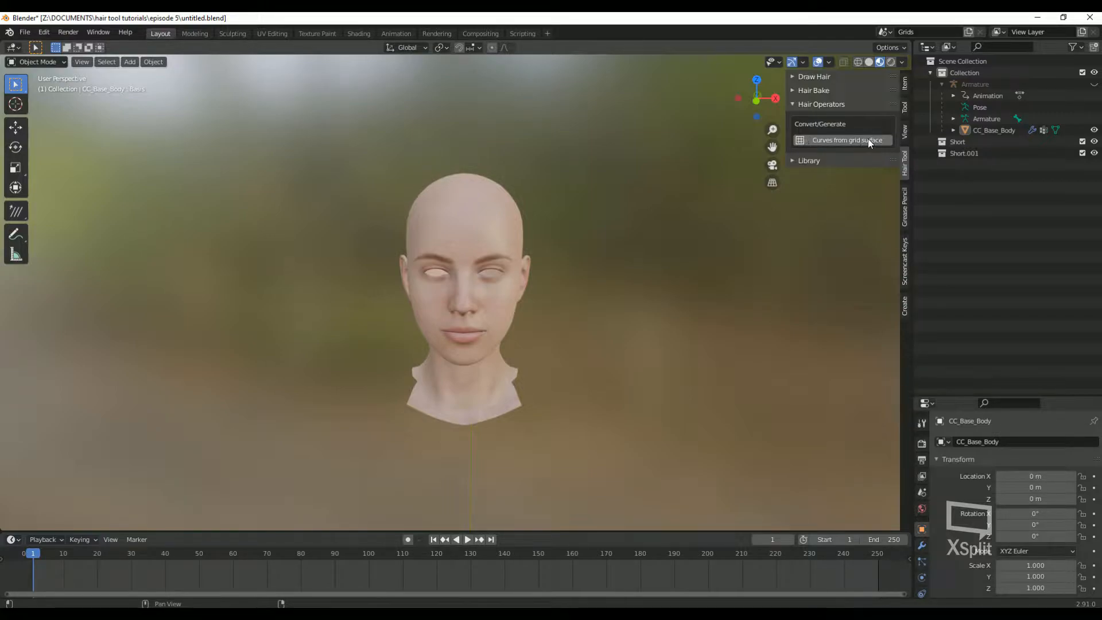
mouse_move(831, 165)
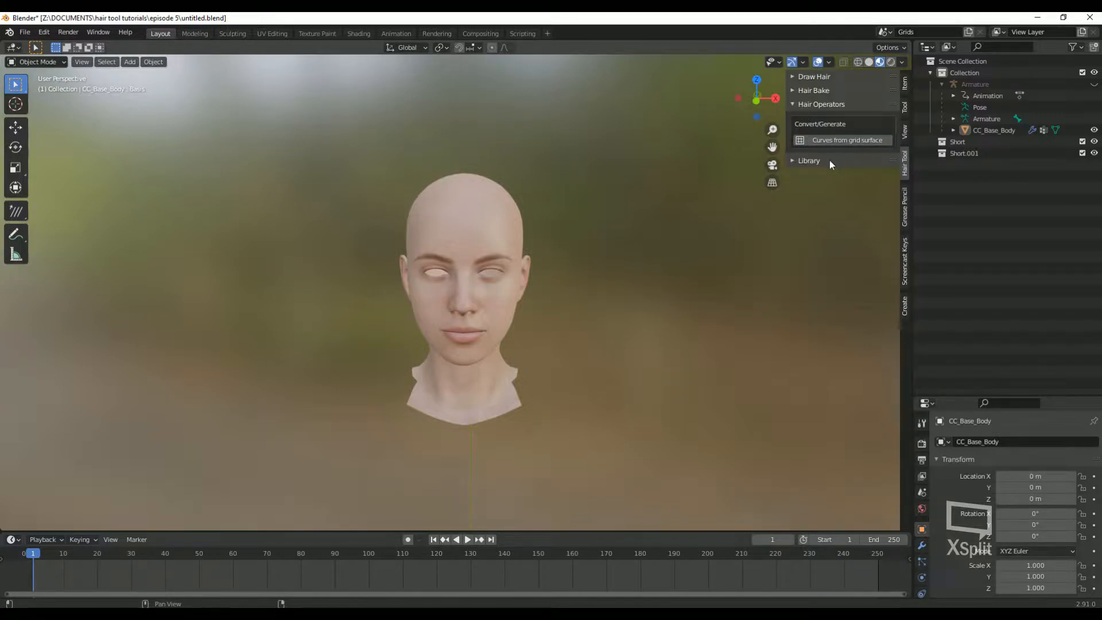
click(808, 160)
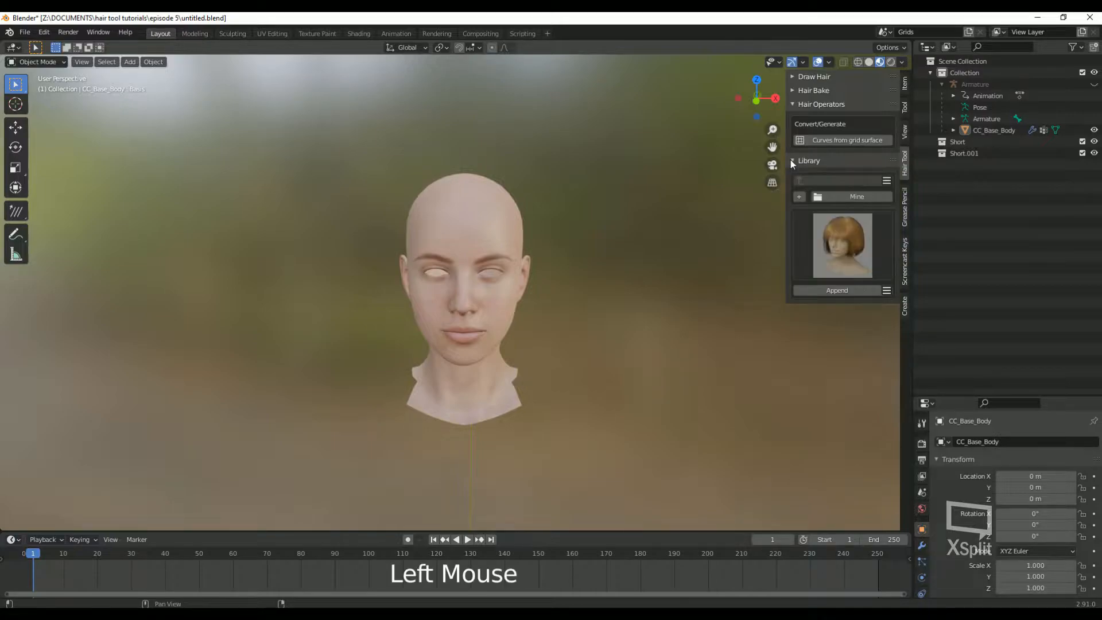
mouse_move(855, 216)
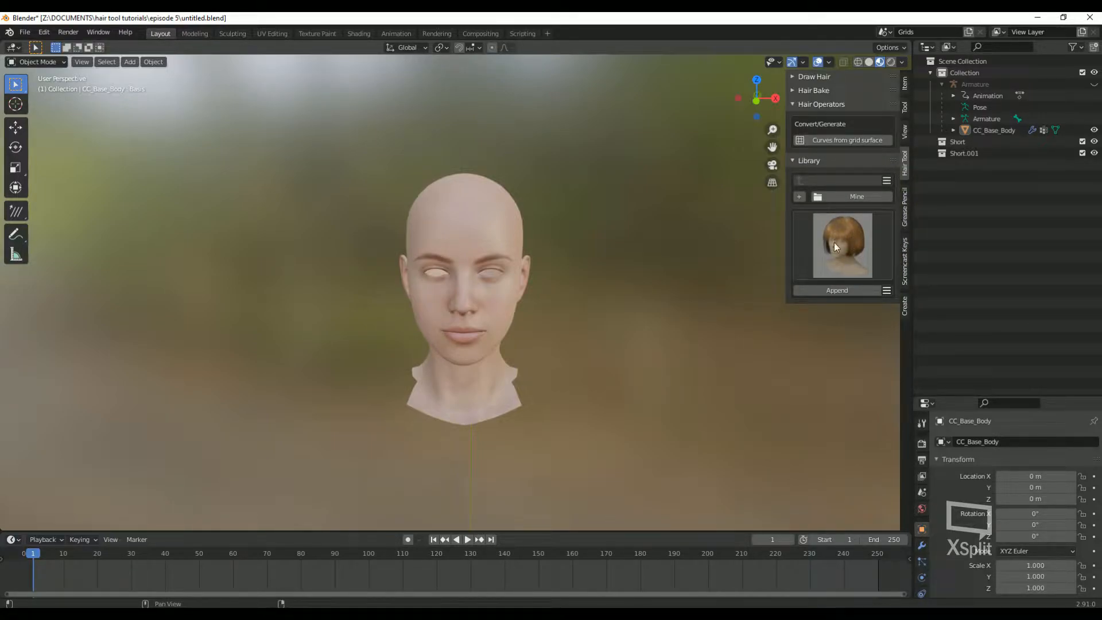
Step: Pick the HairLong preset from the Library gallery and append it
click(842, 244)
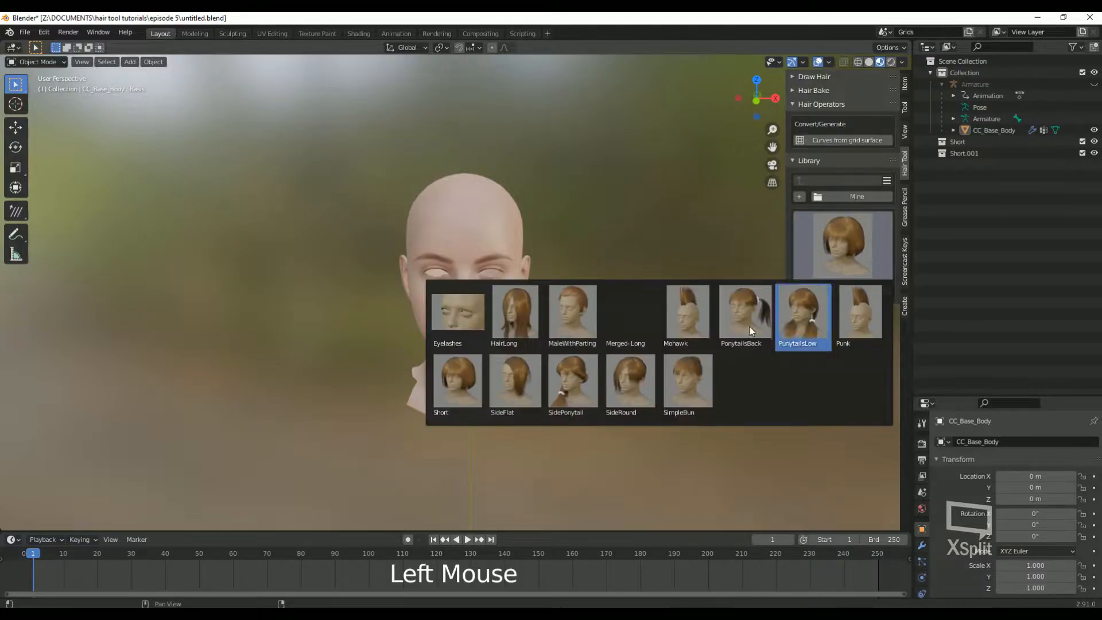
click(687, 311)
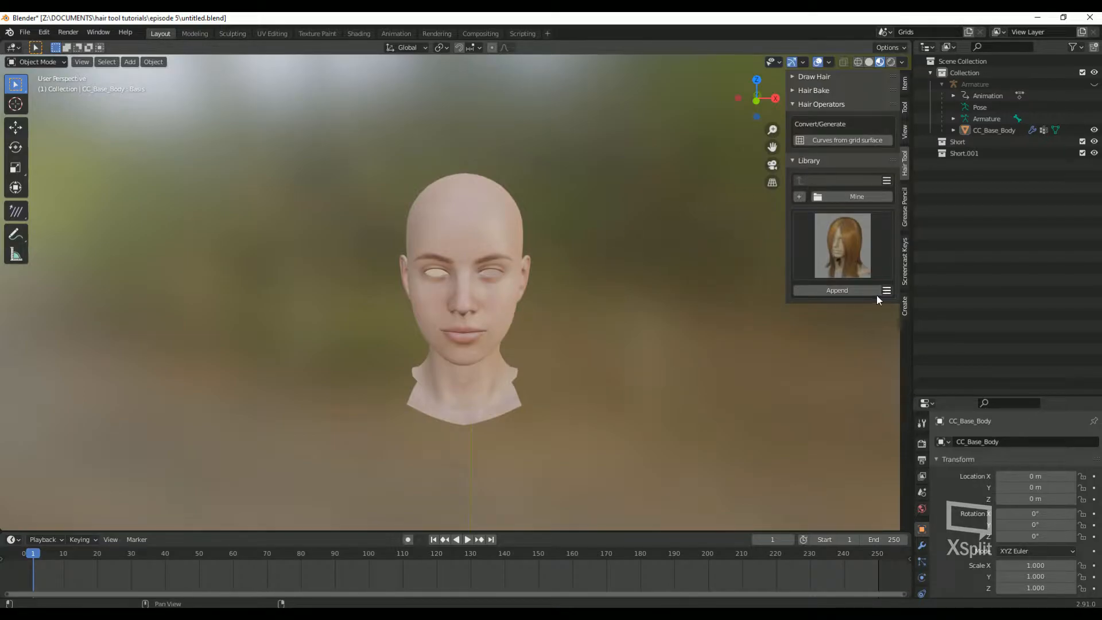
click(837, 291)
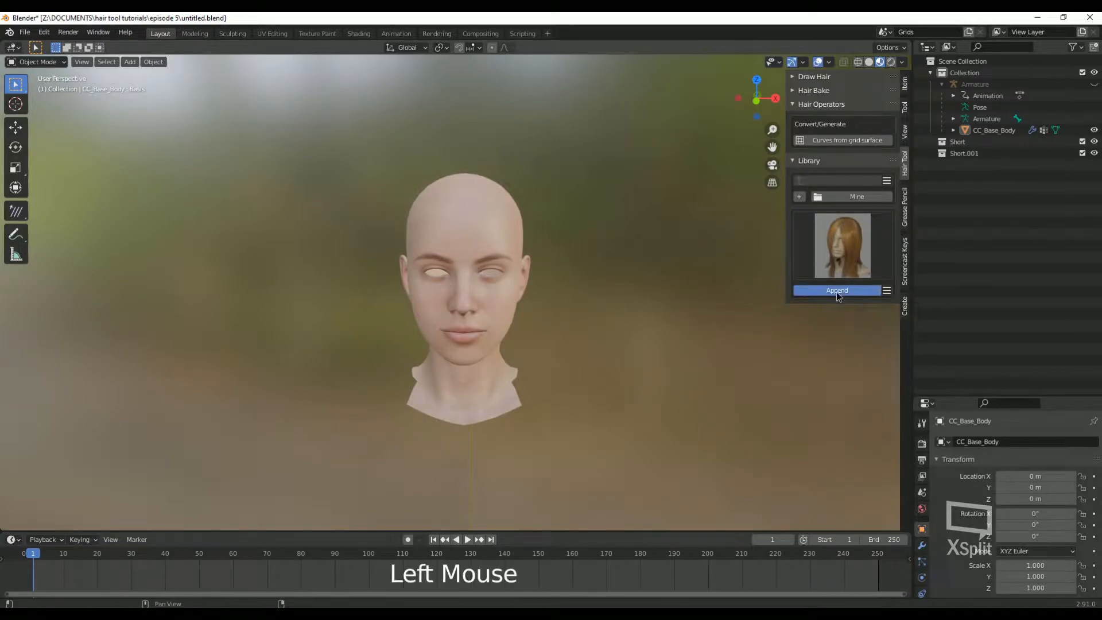
click(836, 291)
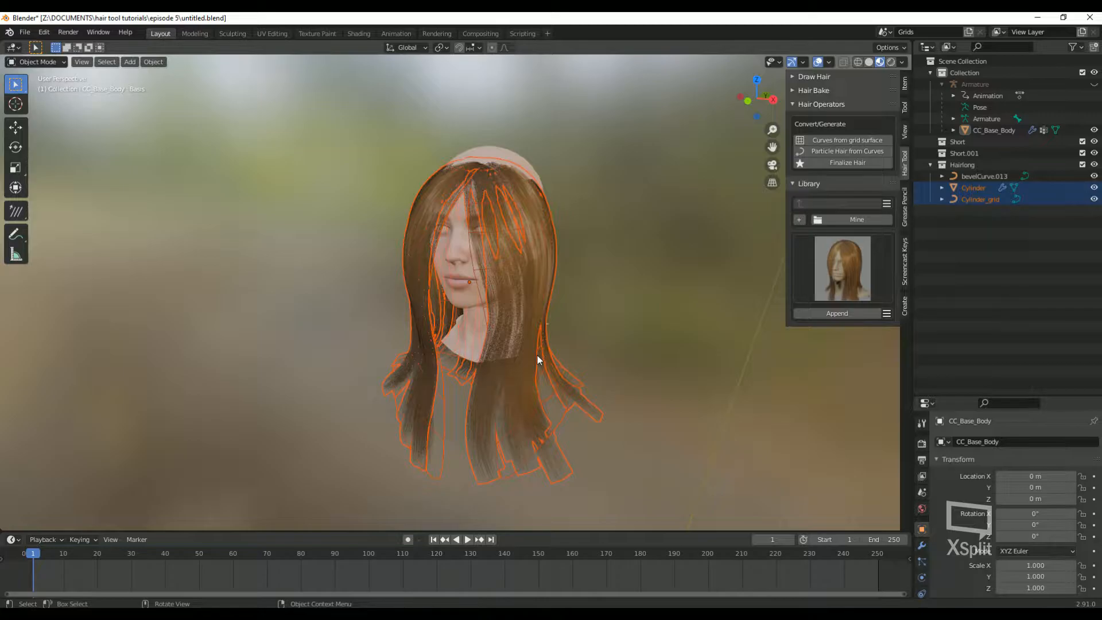
mouse_move(578, 383)
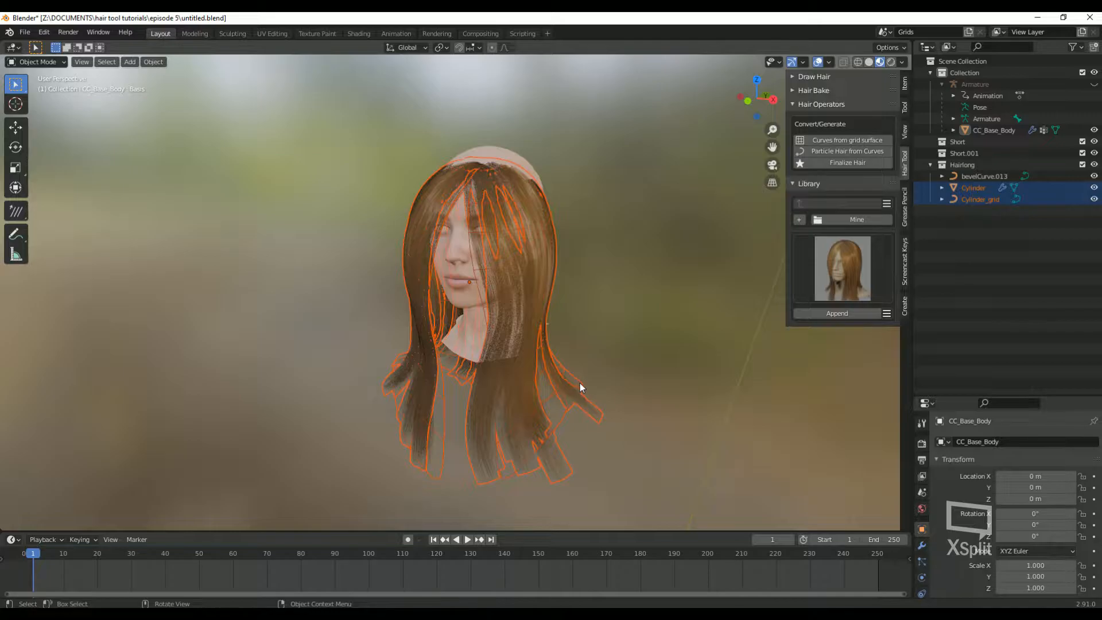
mouse_move(583, 391)
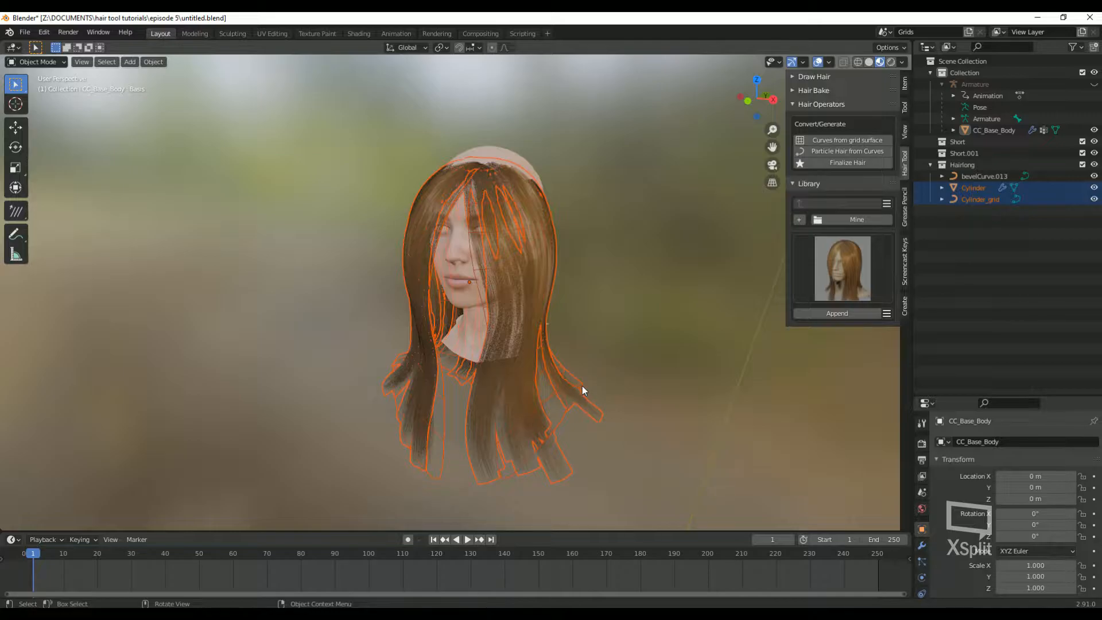
Step: Remove bevelCurve.013 and Cylinder_grid, then orbit to inspect the remaining grid
click(984, 175)
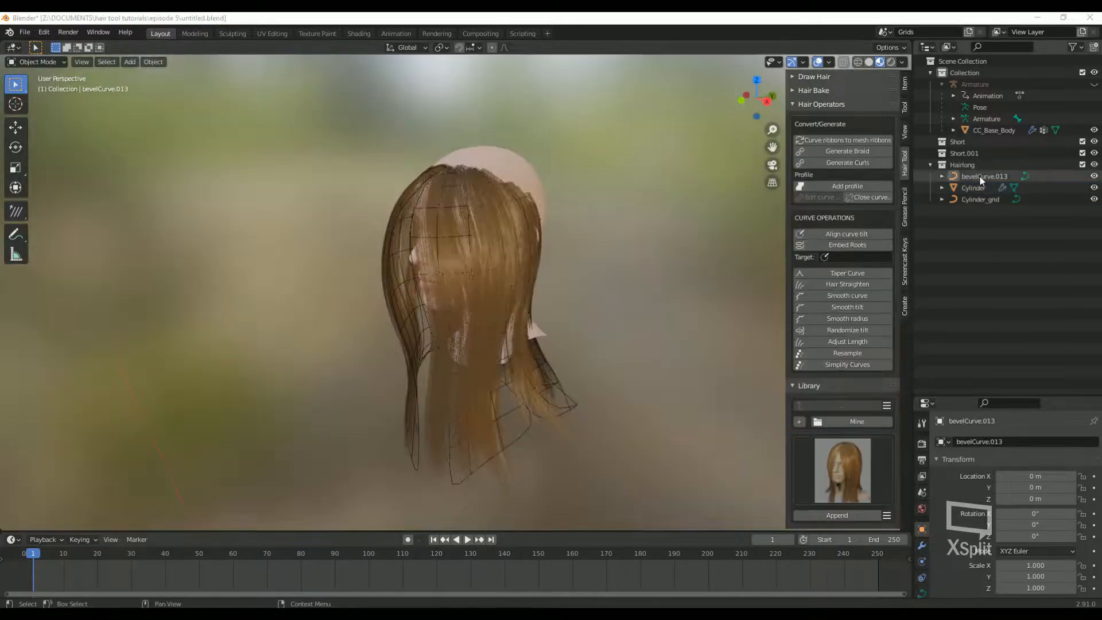
click(980, 200)
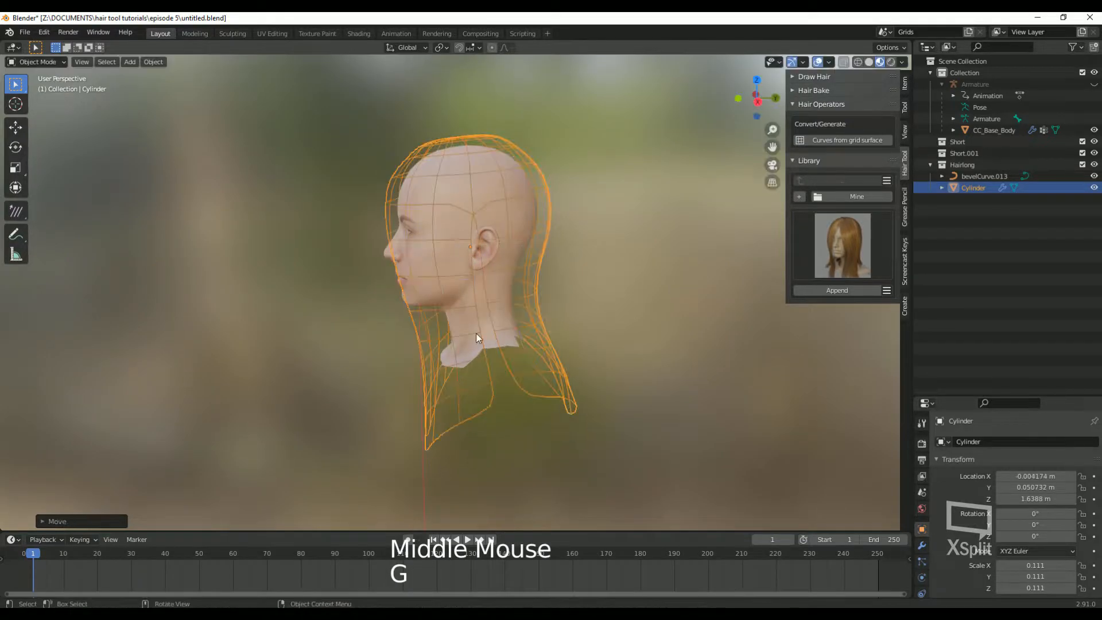
drag(478, 337, 570, 351)
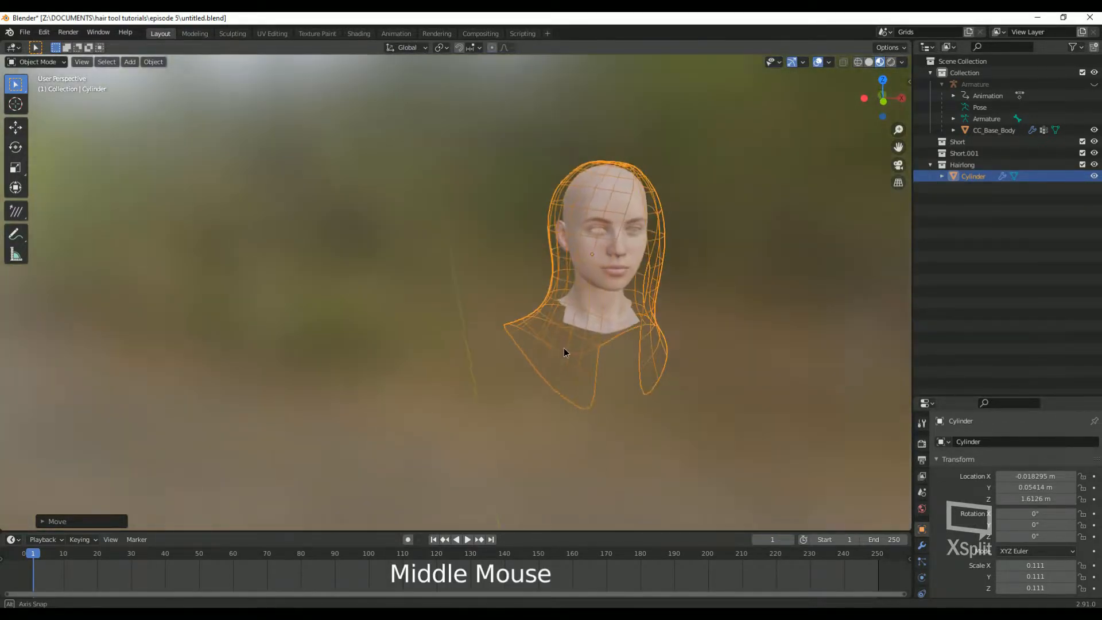
drag(566, 352, 731, 327)
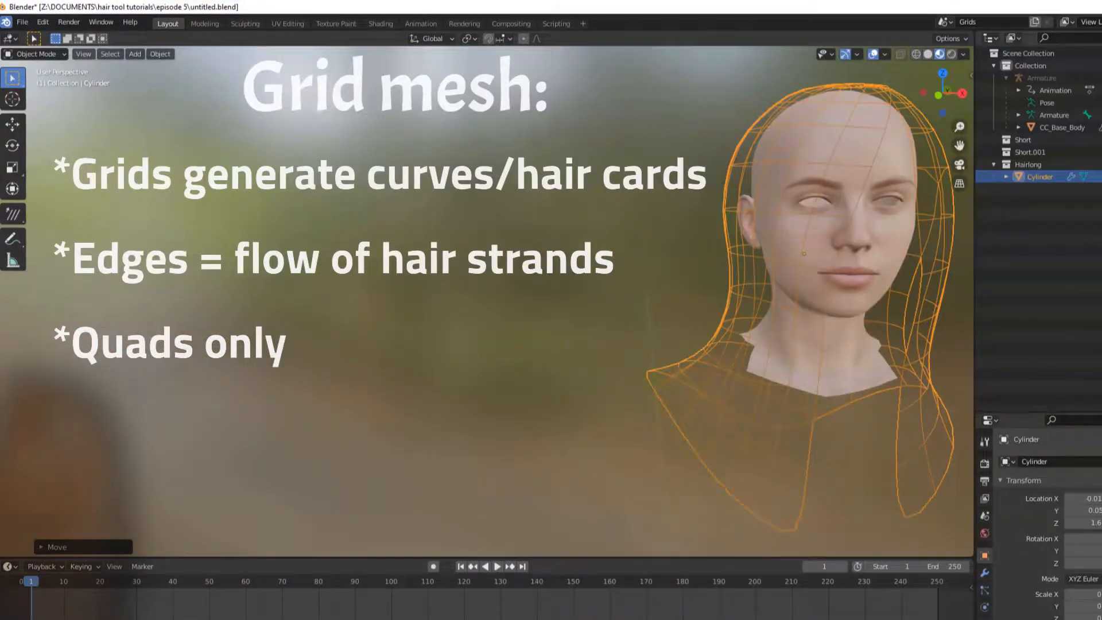
Step: Store hidden copies Cylinder.001 and Cylinder.002, then edit the Cylinder grid mesh
click(338, 34)
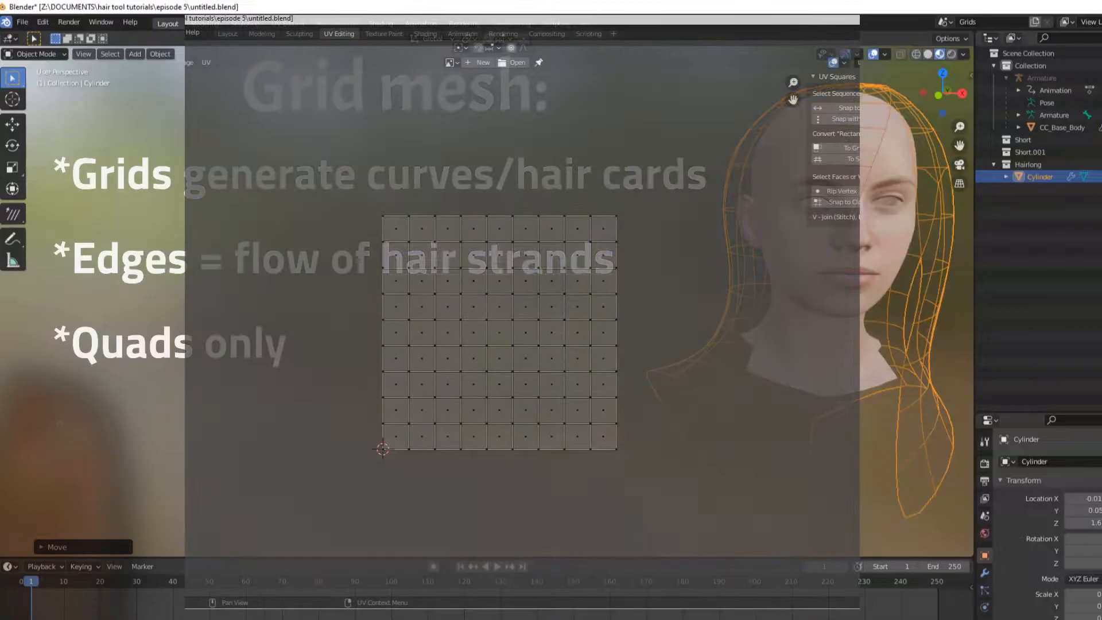
click(167, 23)
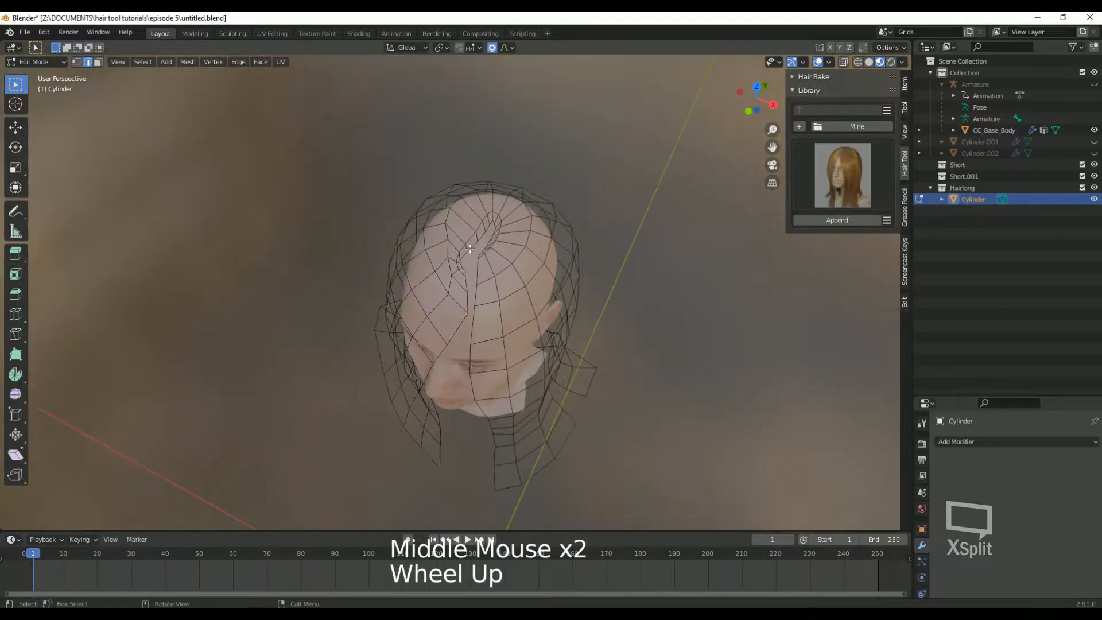
Step: Select the edge loops bordering the patch with Select Loops > Edge Loops
scroll(up, 3)
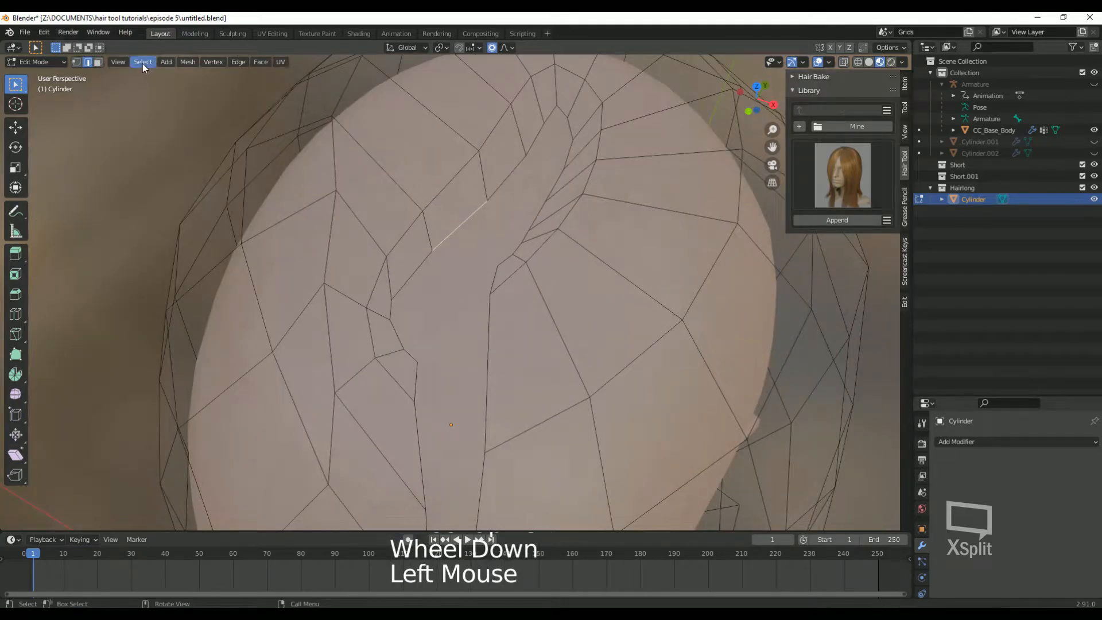
click(142, 62)
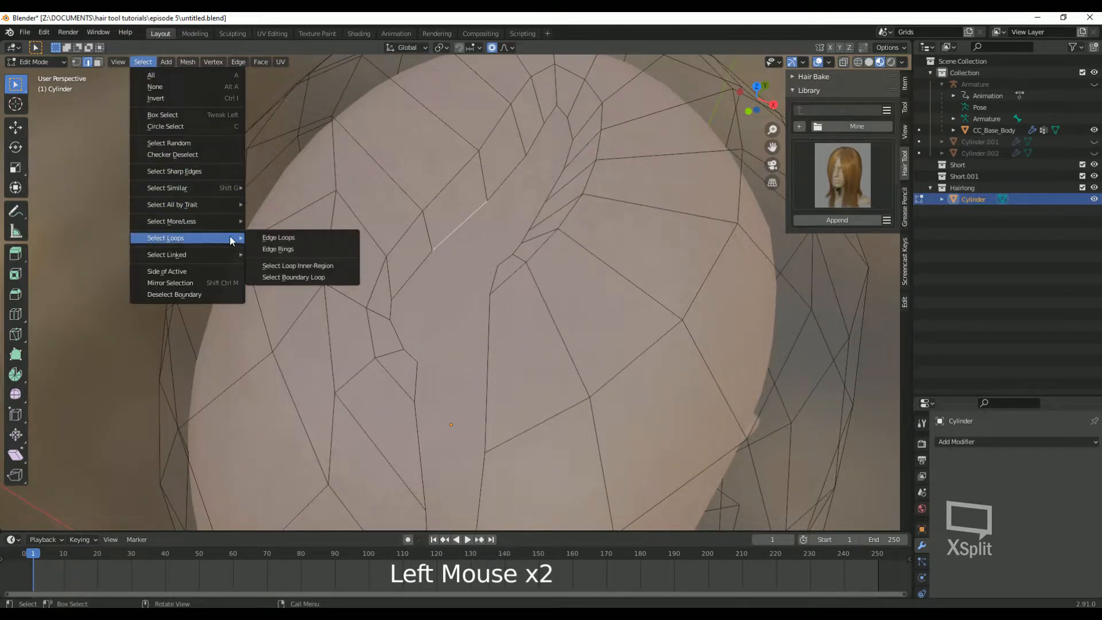
click(278, 249)
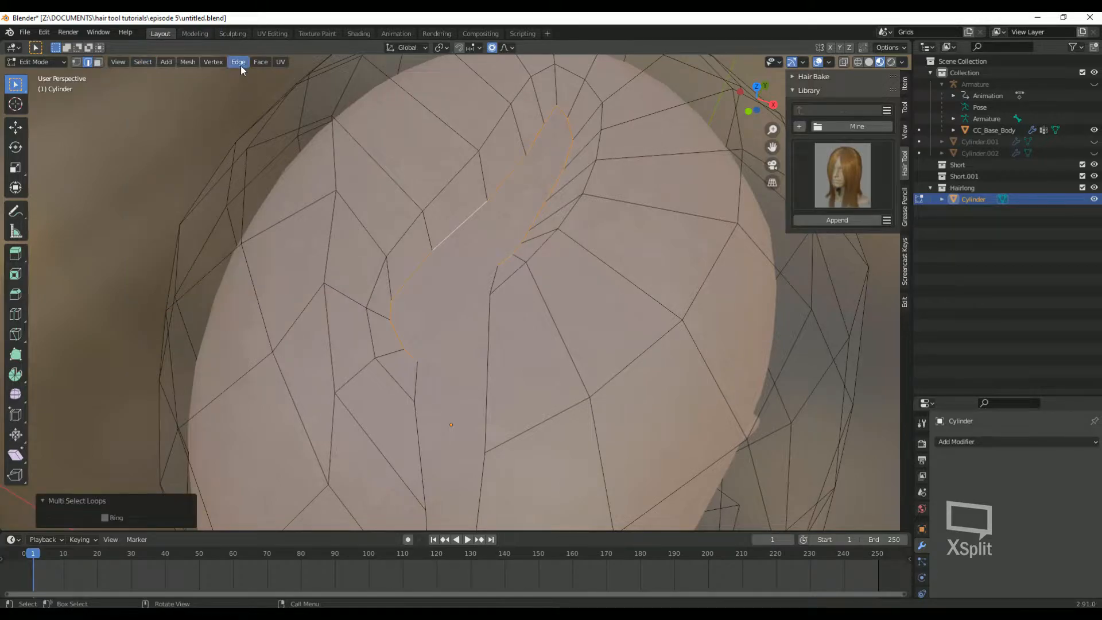
click(239, 62)
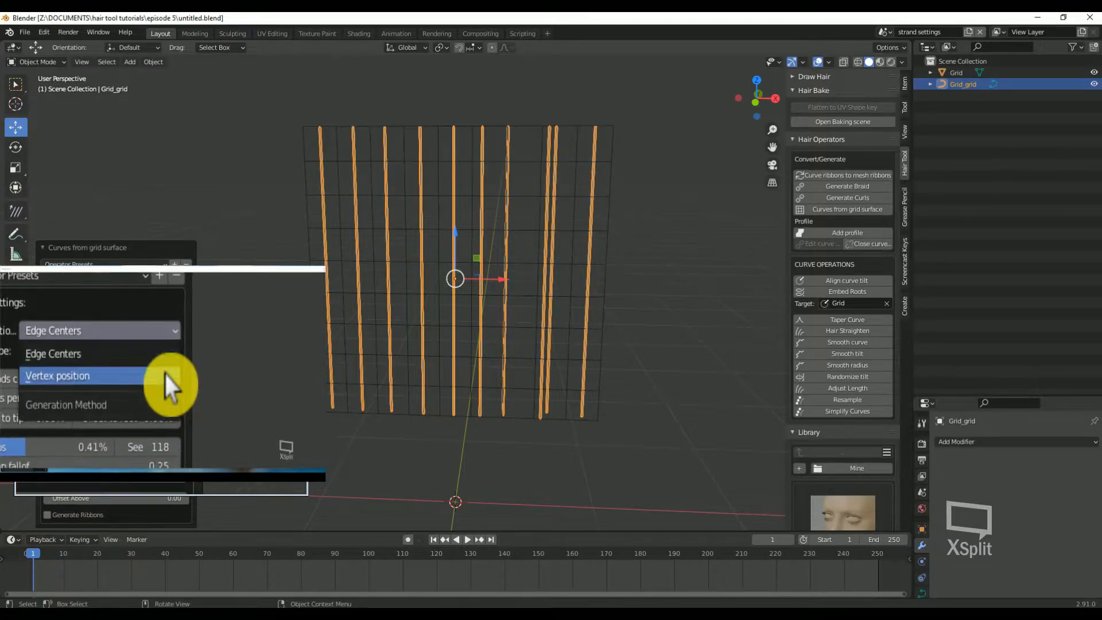
Step: Switch Generation Method from Edge Centers to Vertex position
click(53, 372)
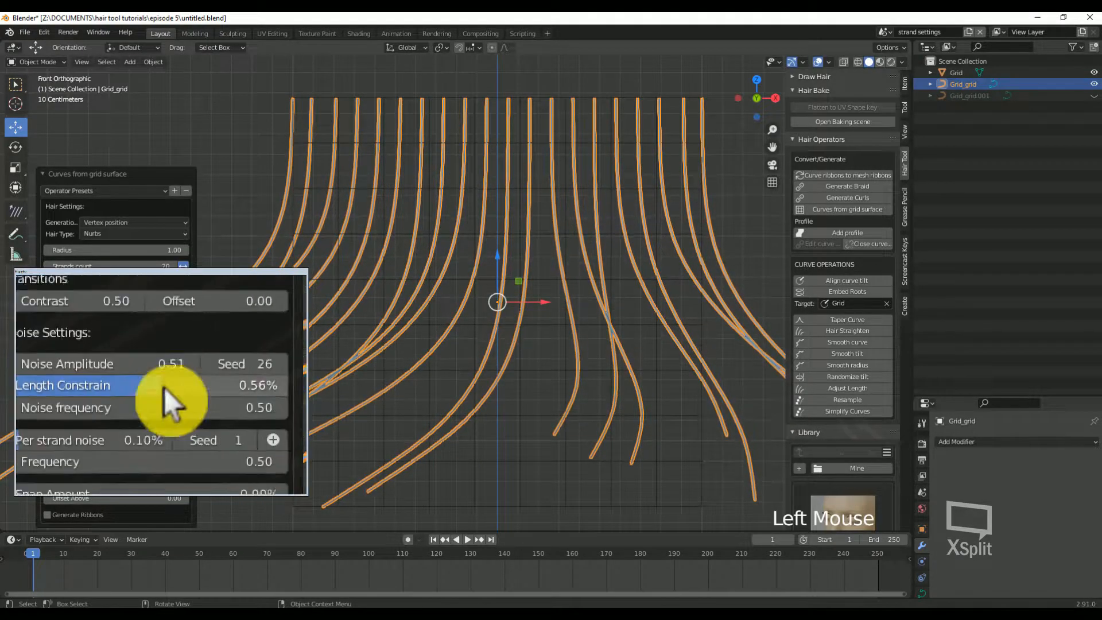
Step: Tune Noise Amplitude, Per strand noise, Frequency, and Transitions Contrast and Offset
drag(169, 407, 253, 384)
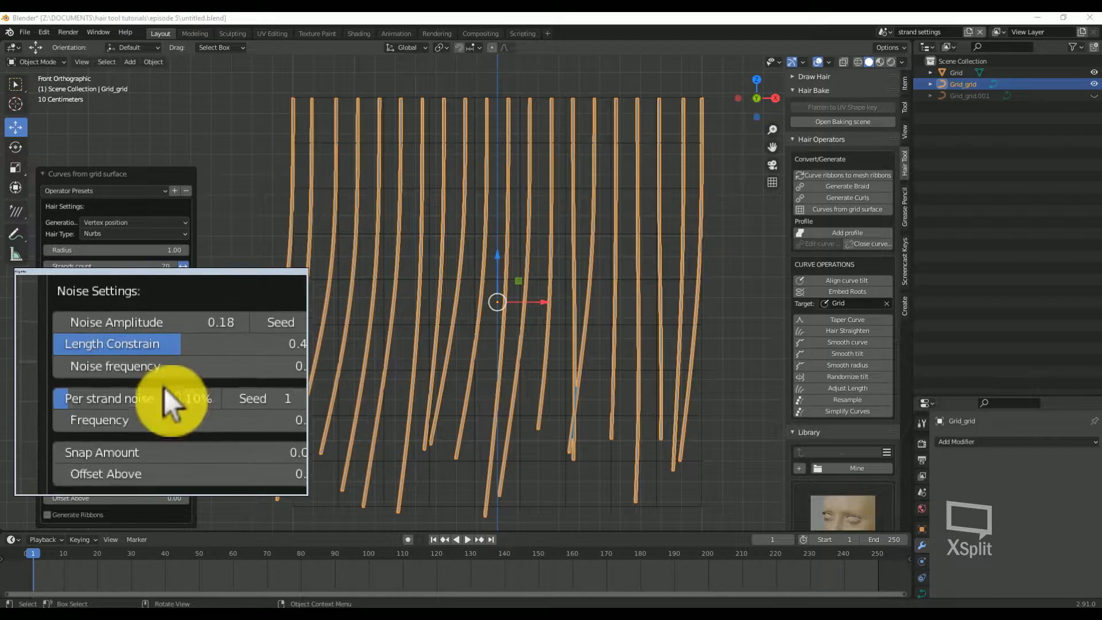
drag(140, 399, 176, 384)
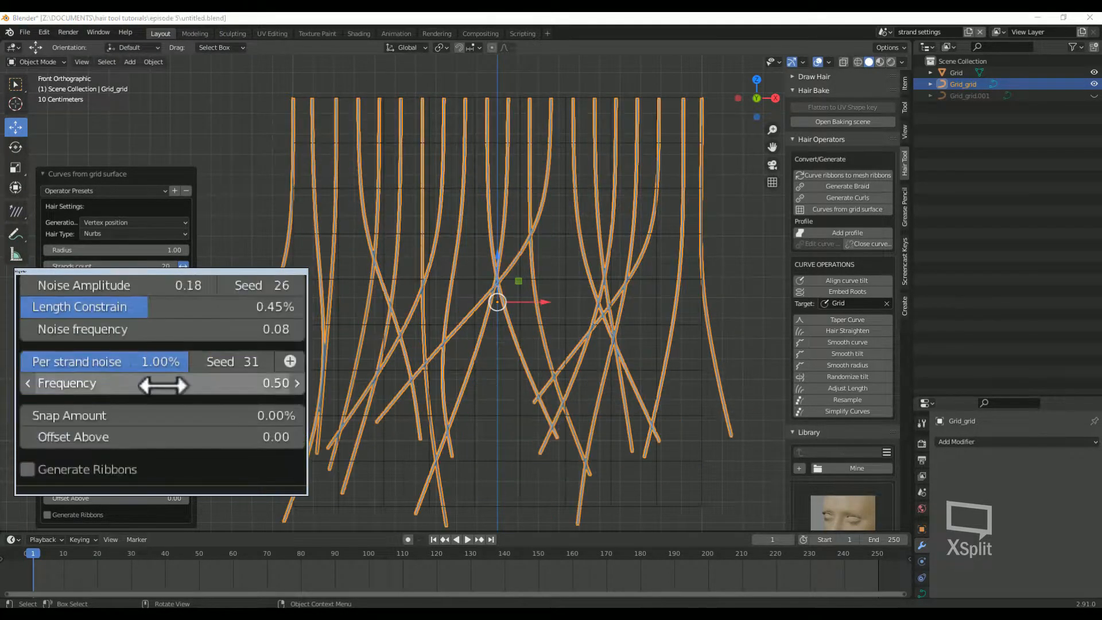
drag(141, 382, 260, 382)
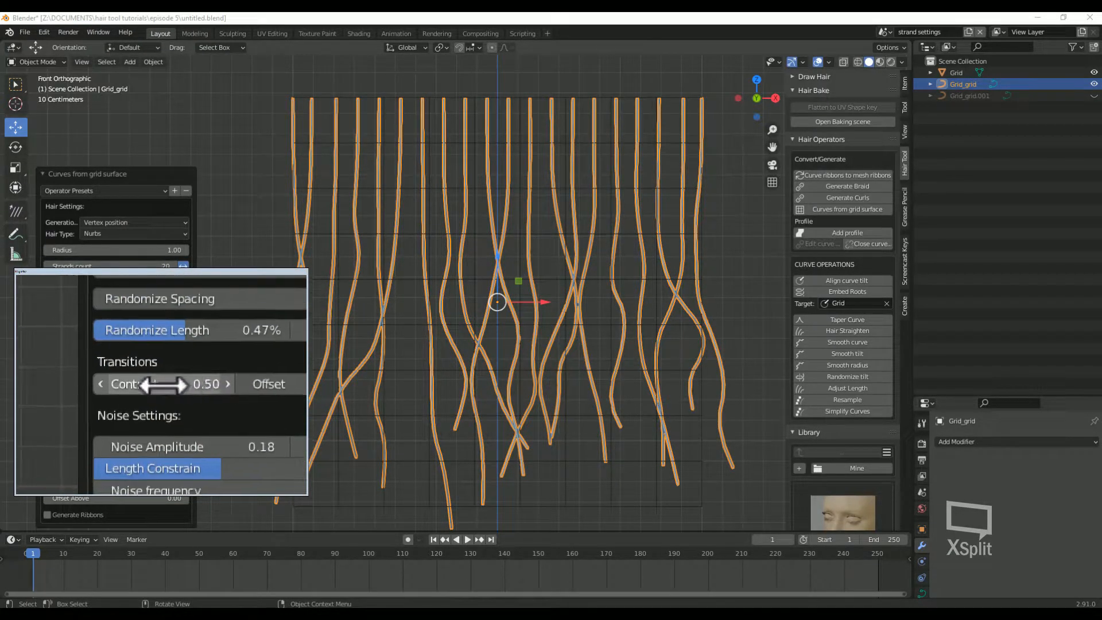
drag(172, 385, 211, 384)
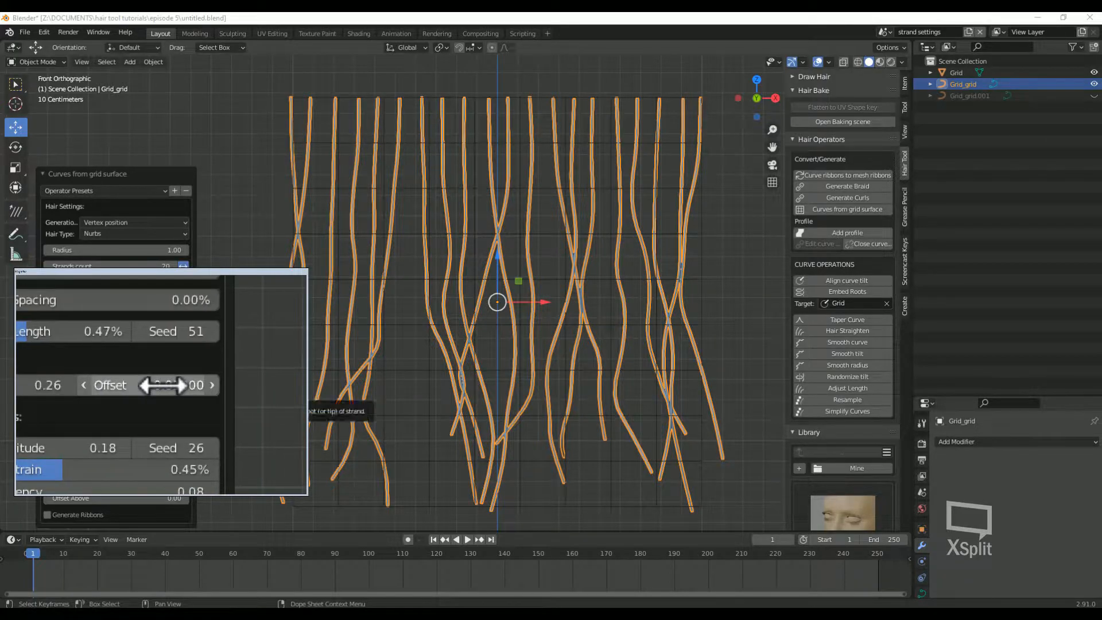
drag(186, 389, 207, 388)
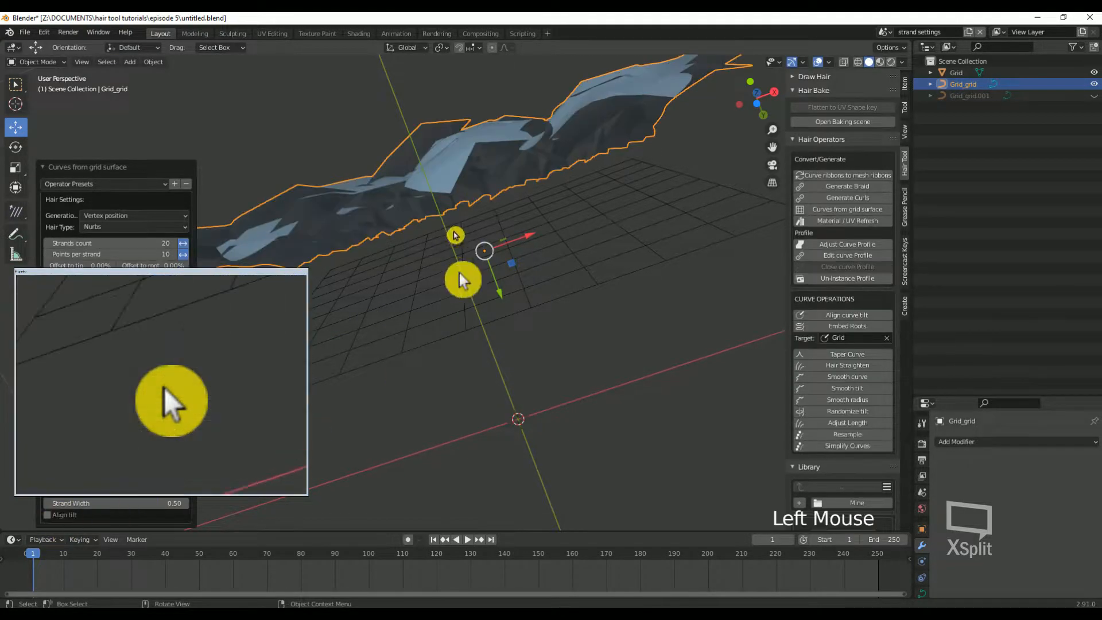
Step: Narrow the strand width of the 8 aligned-tilt ribbons and orbit to inspect them
scroll(down, 3)
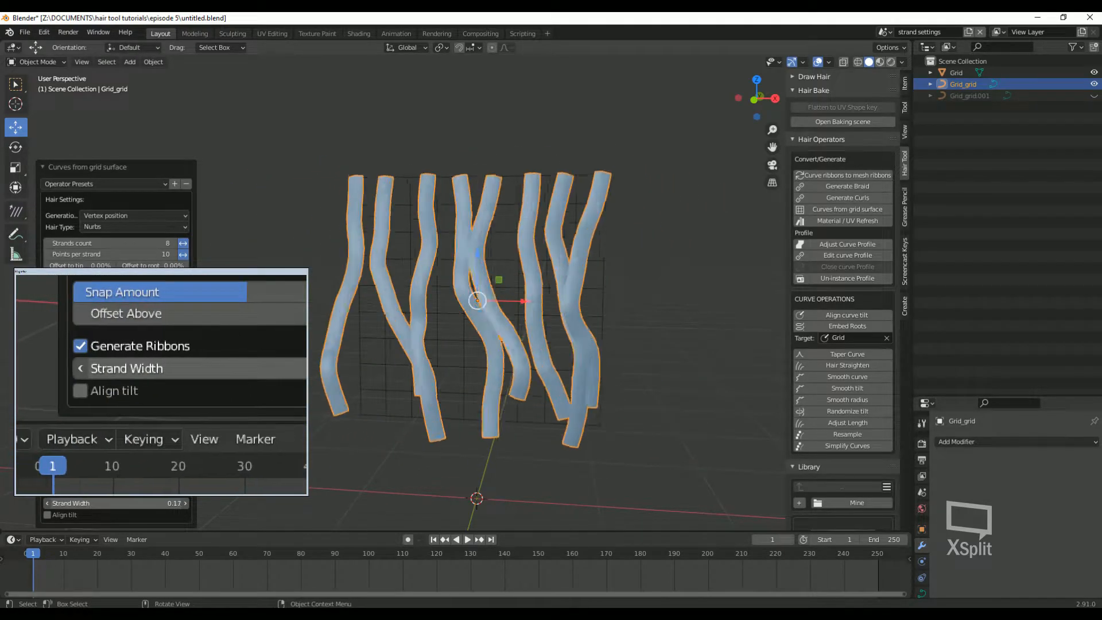
drag(140, 504, 92, 504)
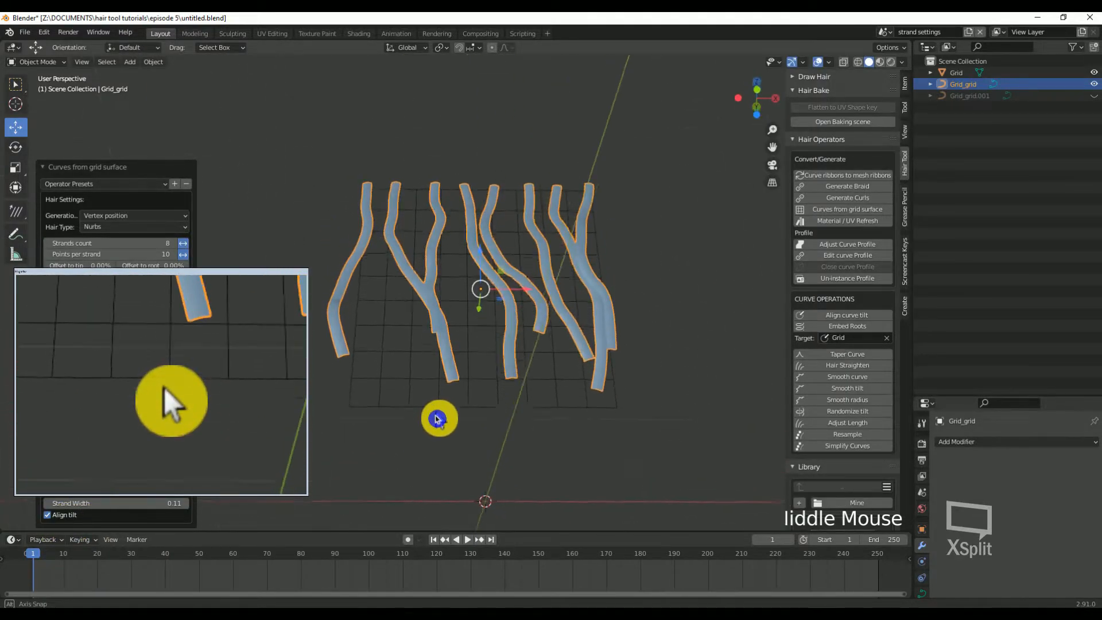
drag(440, 420, 434, 455)
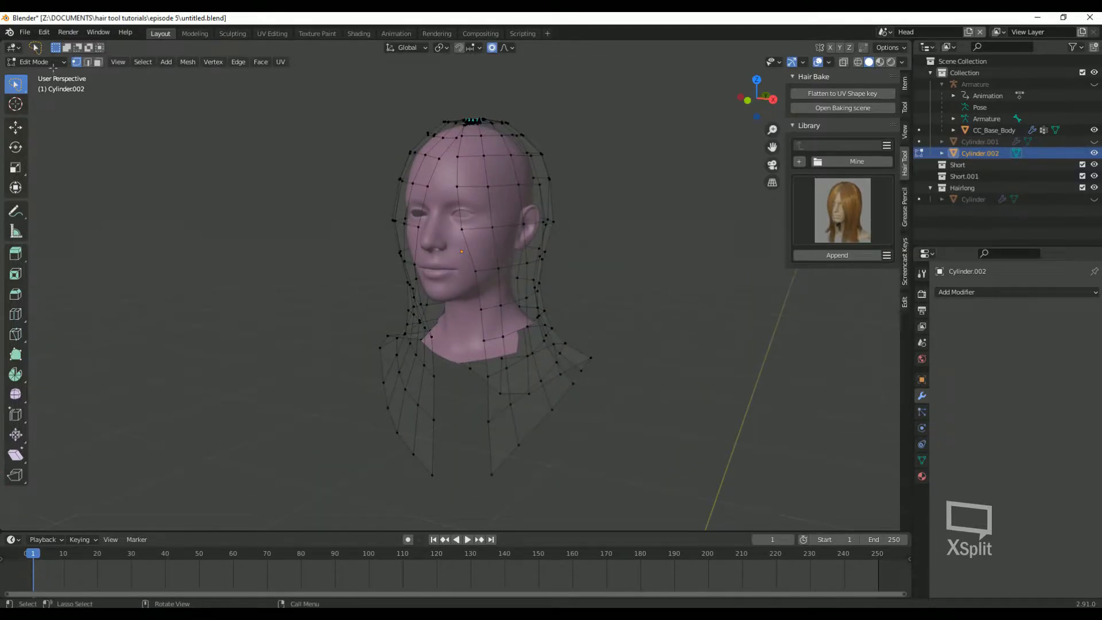
Step: Add a Subdivision Surface modifier to the Cylinder.002 cage in Object Mode
key(Tab)
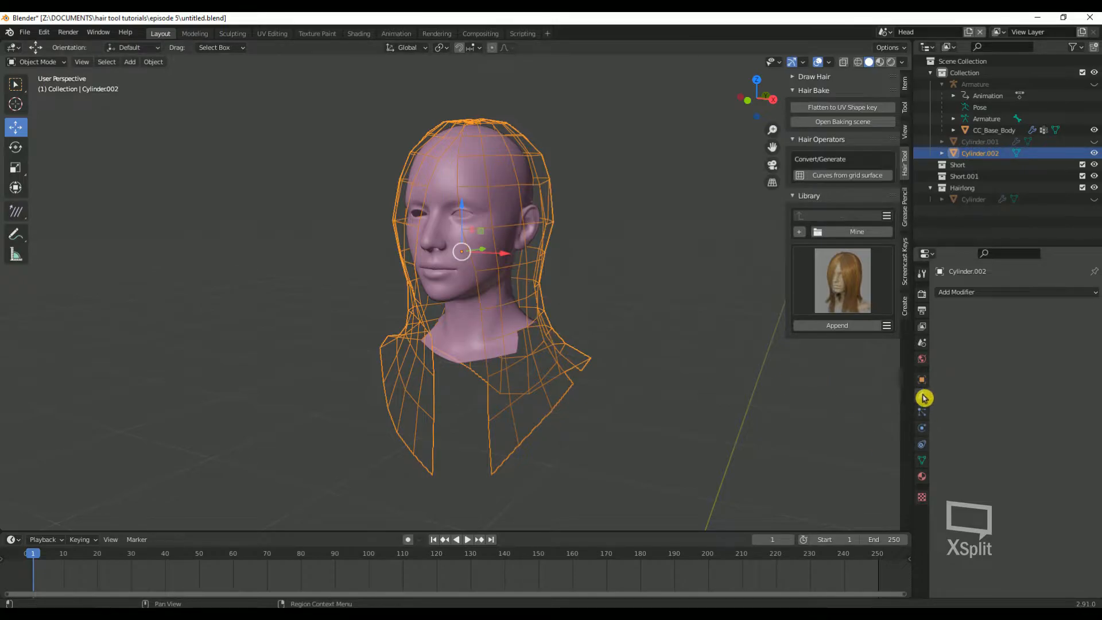
click(1011, 292)
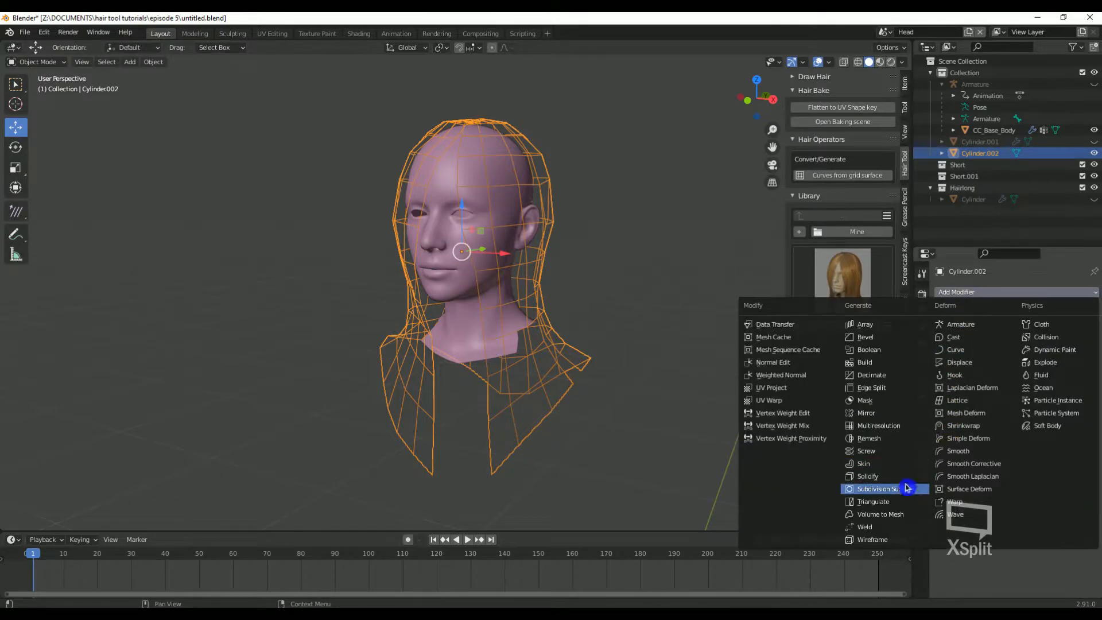
click(879, 489)
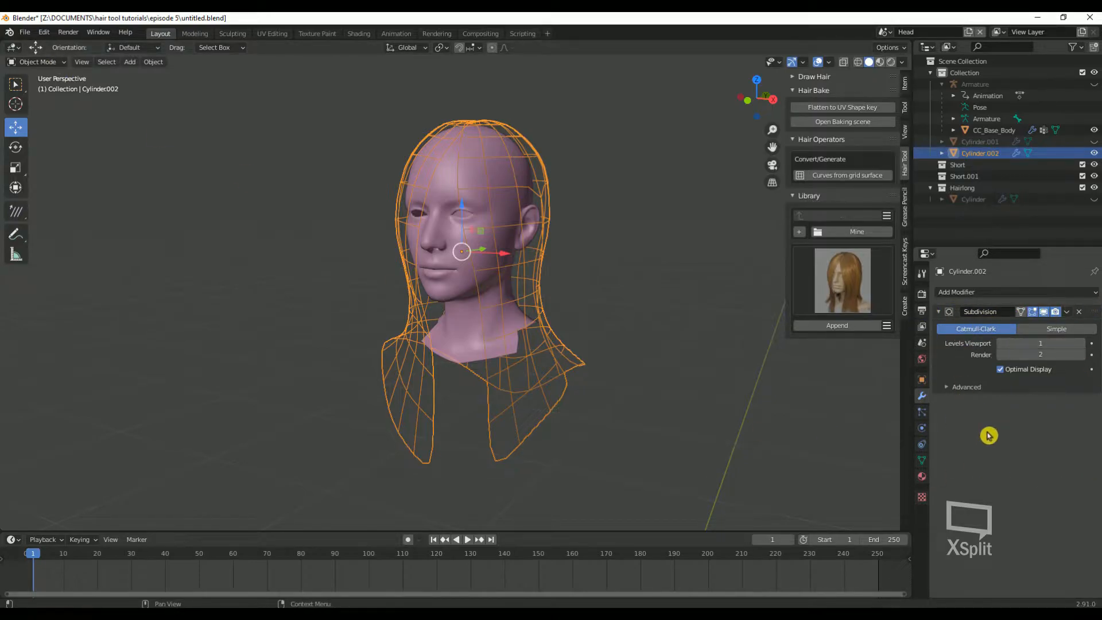
Step: Pull the cage vertices closer to the head in Edit Mode
key(Tab)
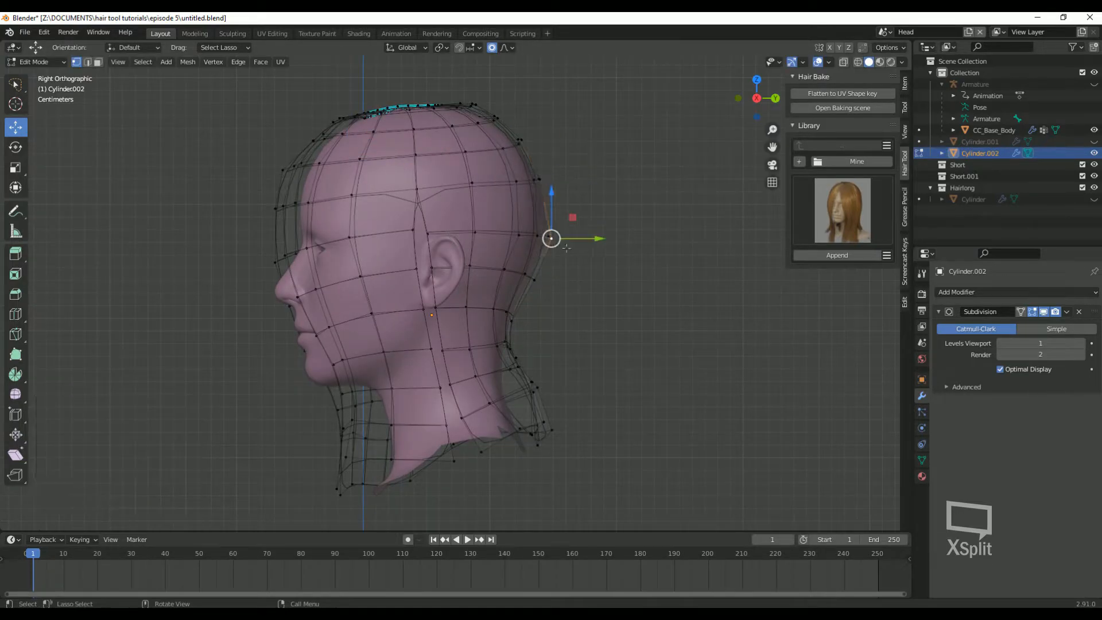
drag(552, 238, 534, 448)
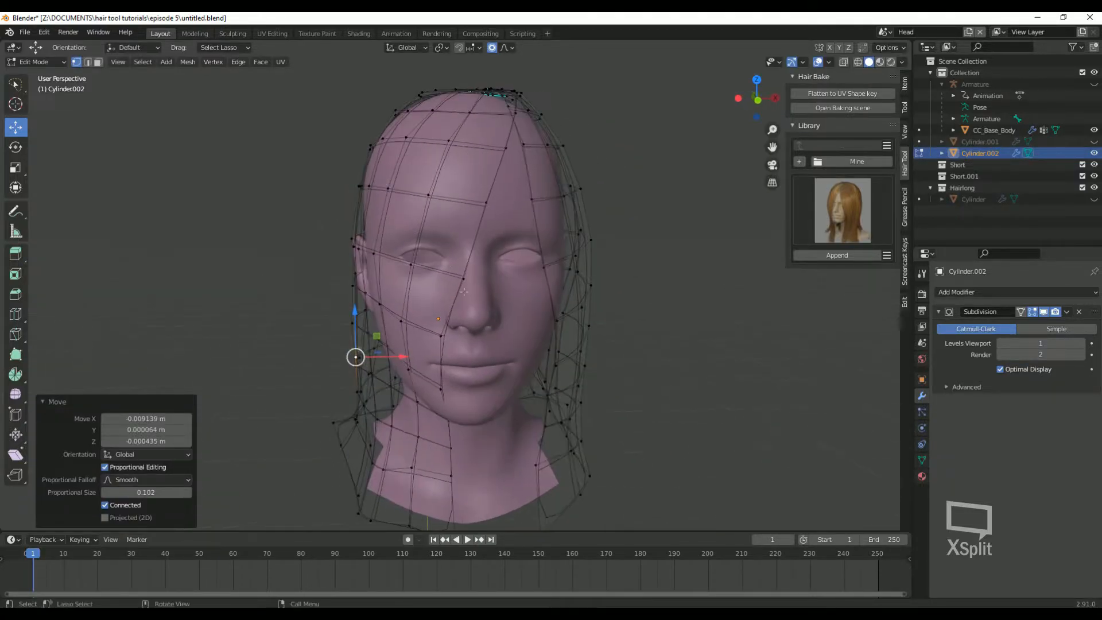
key(Tab)
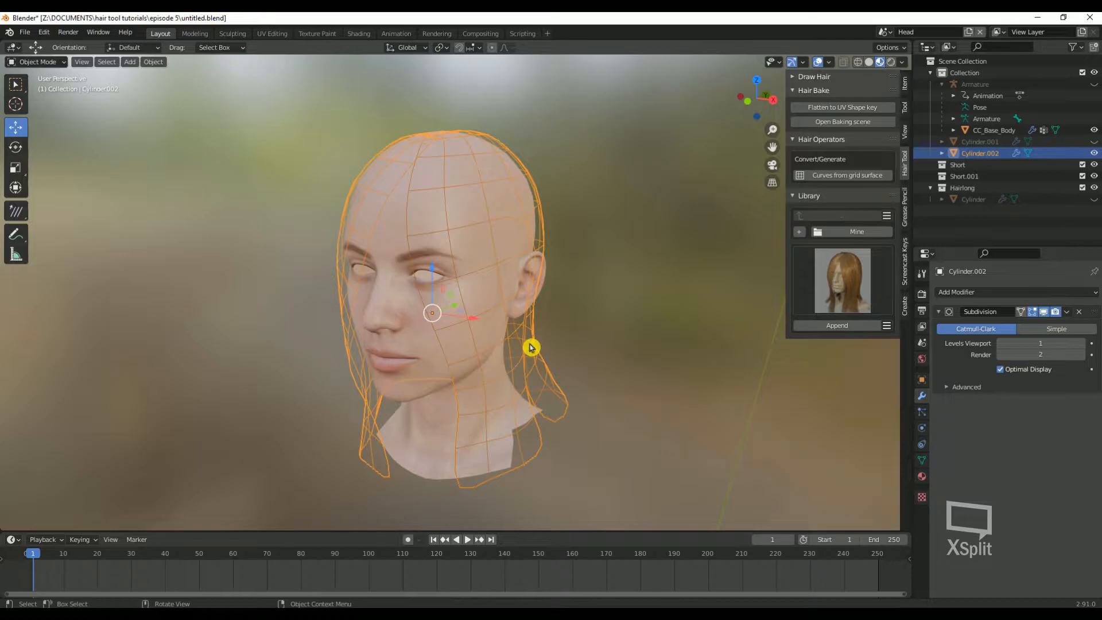
Step: Generate hair ribbon curves from the cage grid and raise Randomize Spacing
click(847, 175)
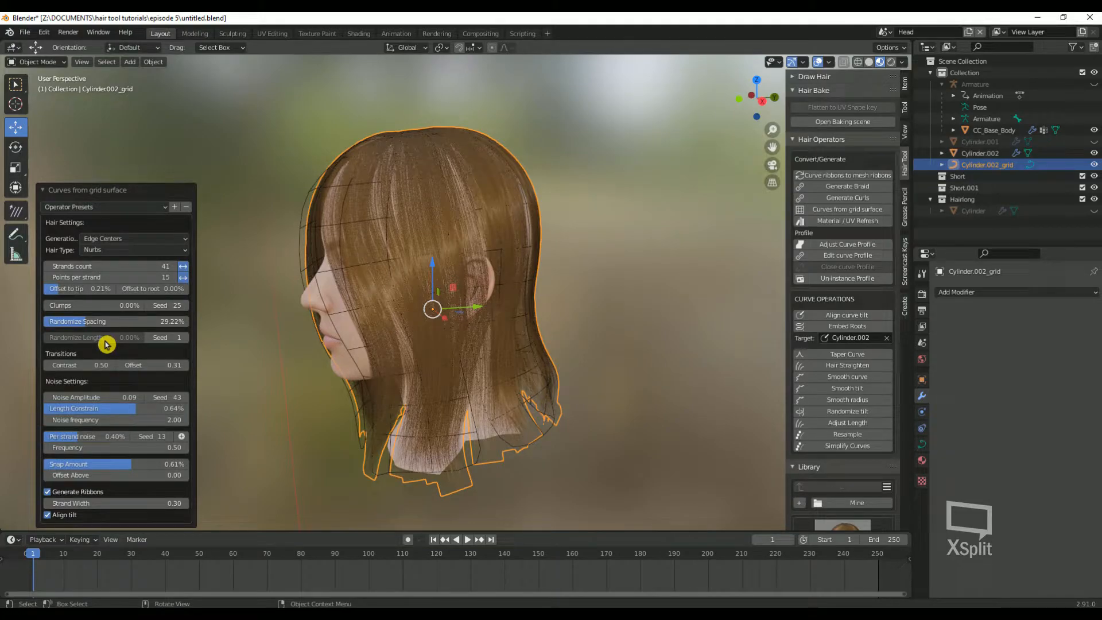
drag(78, 322, 173, 322)
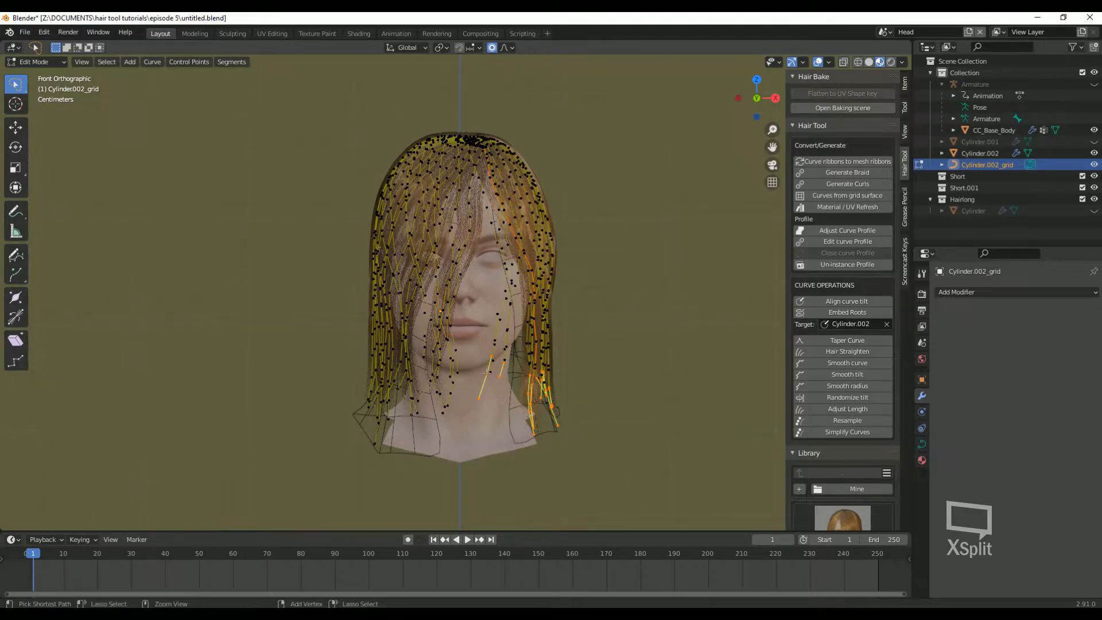
Step: Move strand control points with proportional editing and confirm the new positions
key(h)
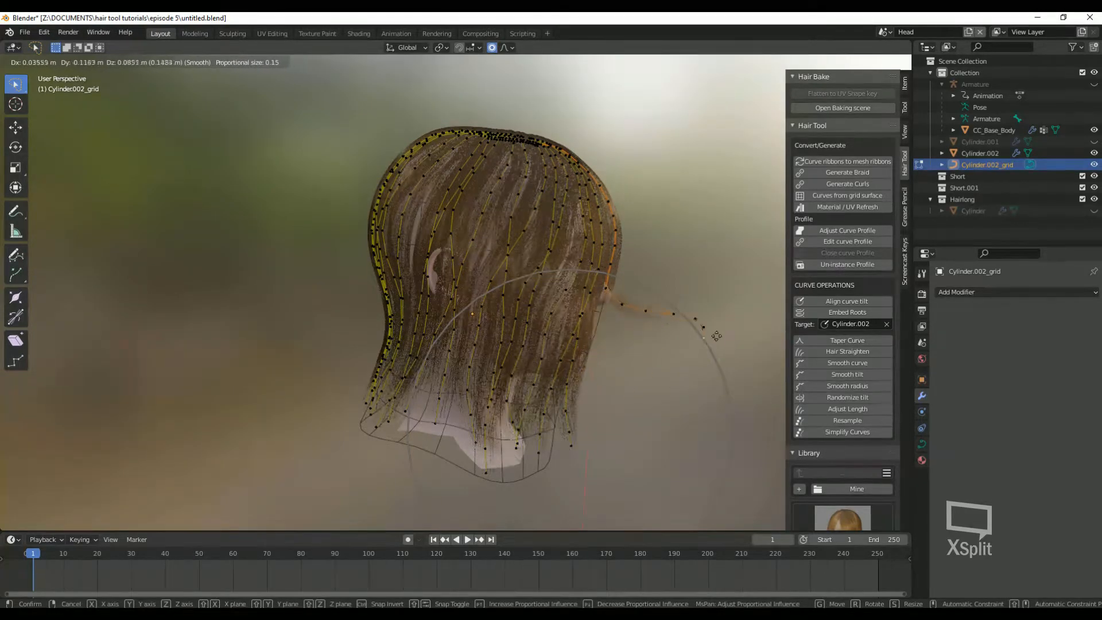
click(507, 47)
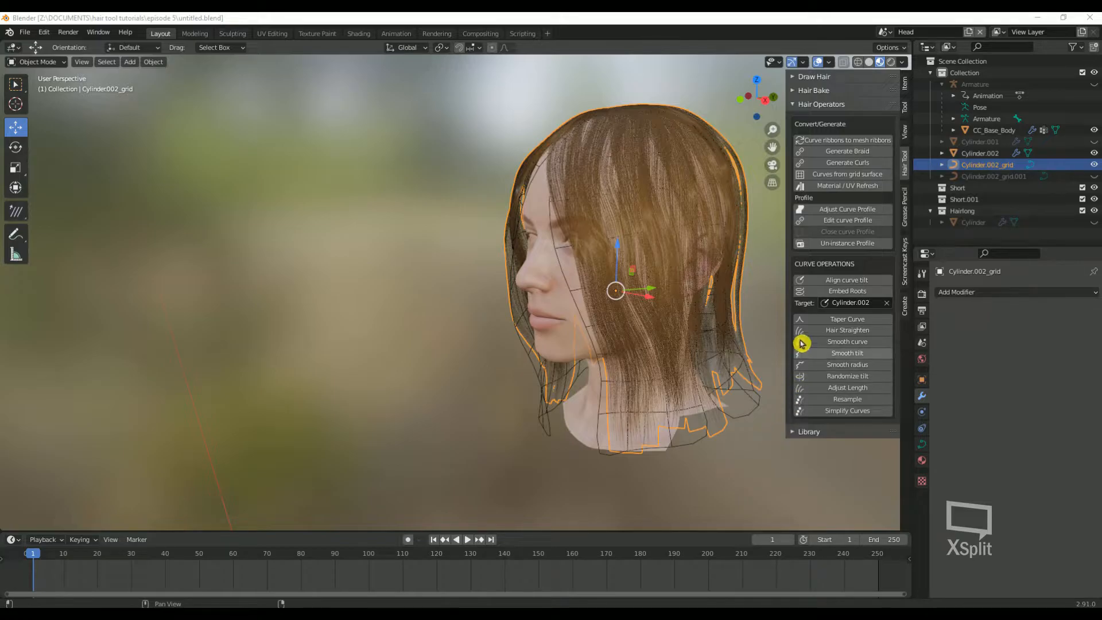
mouse_move(891, 259)
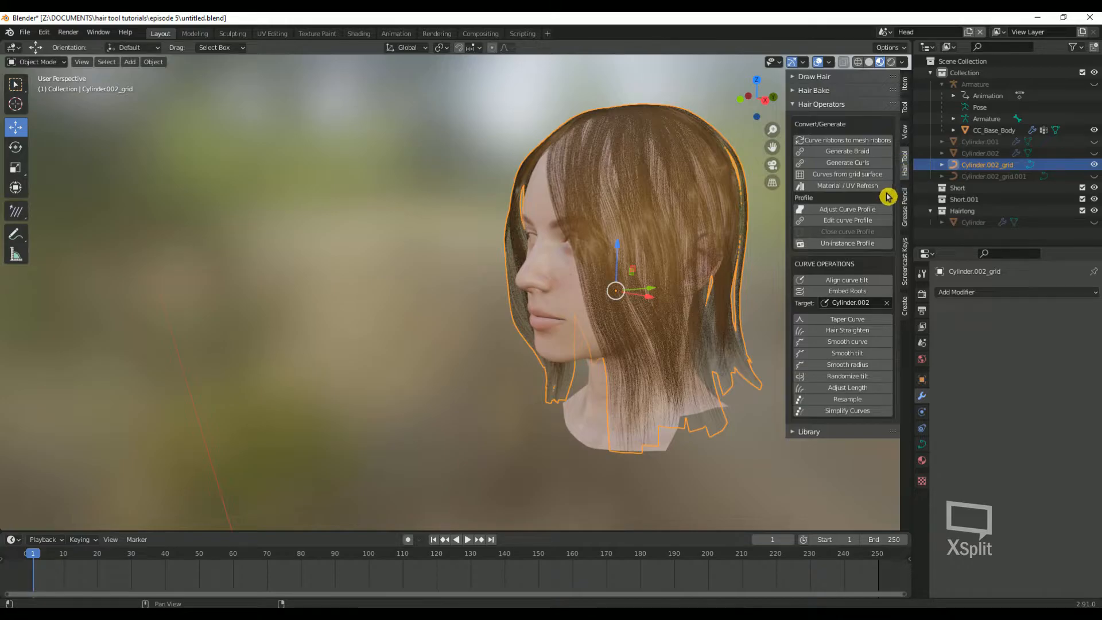
mouse_move(883, 260)
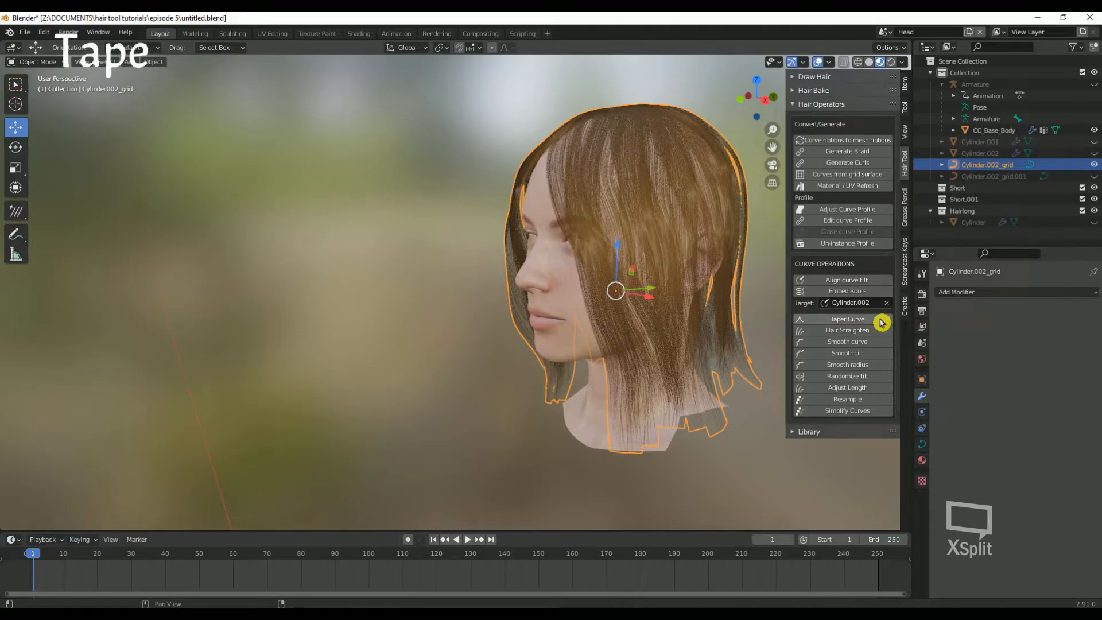
Step: Taper the strand tips with a 0.3 profile value and apply Hair Straighten at strength 5
click(848, 318)
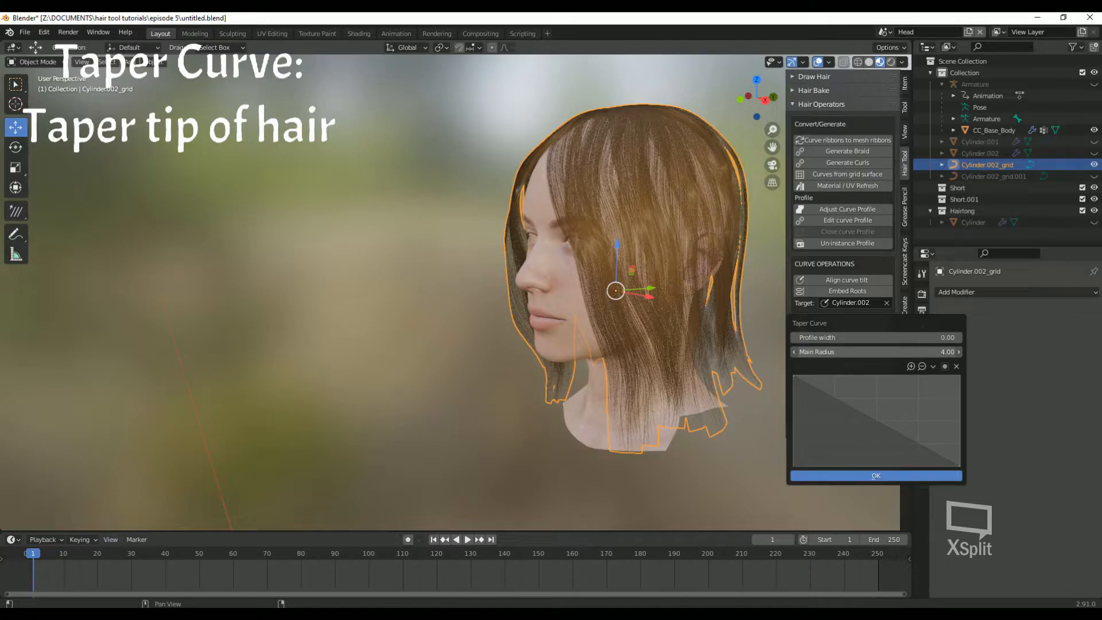
text(0.33000)
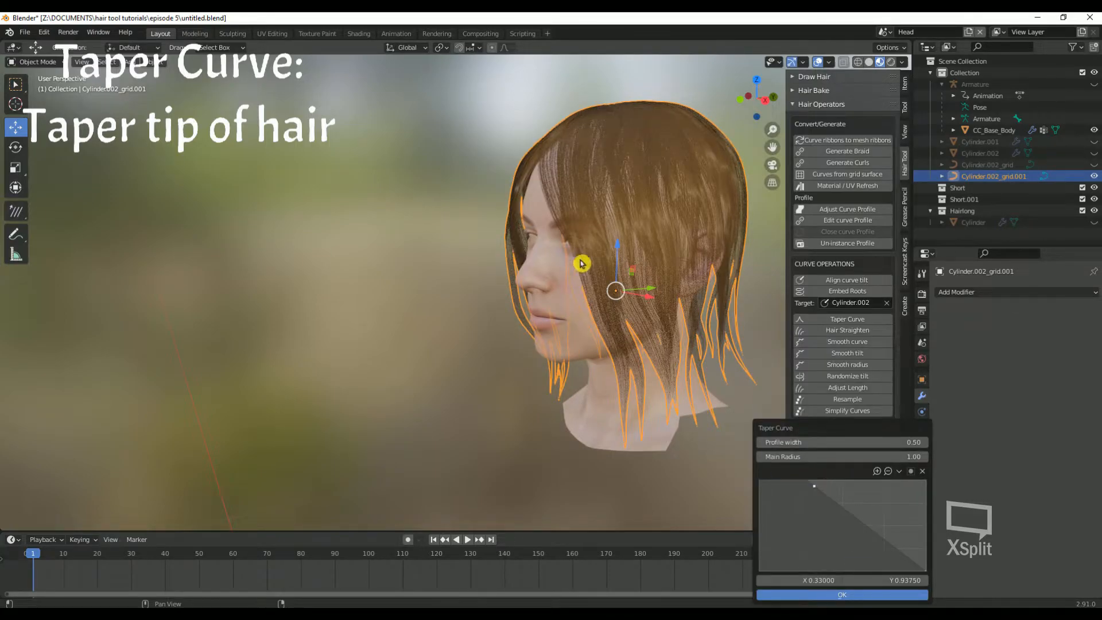
click(848, 331)
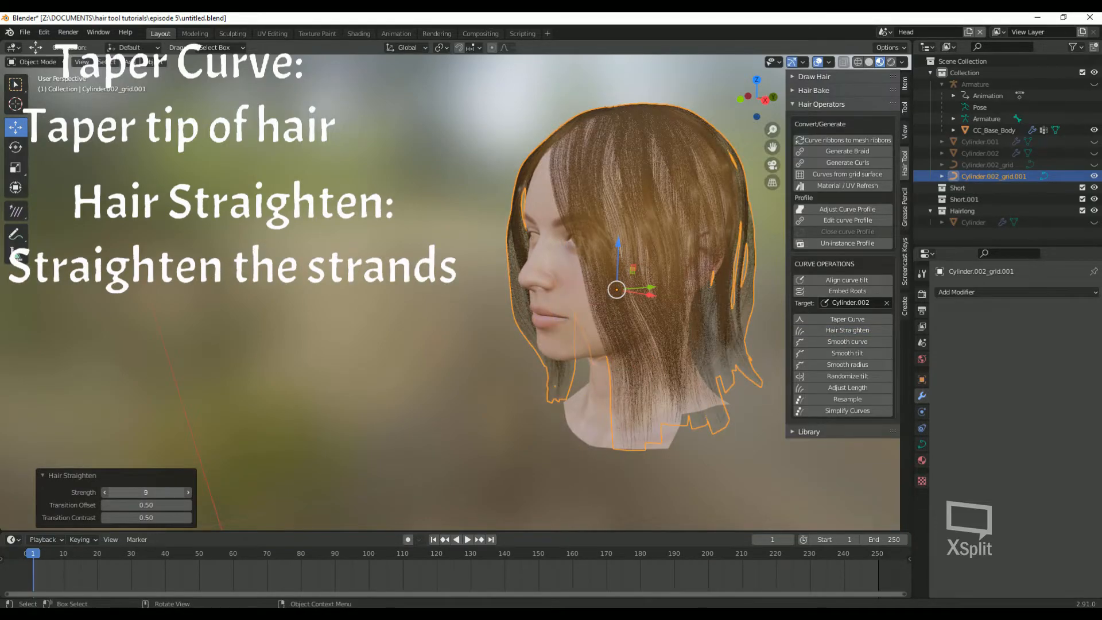
click(187, 492)
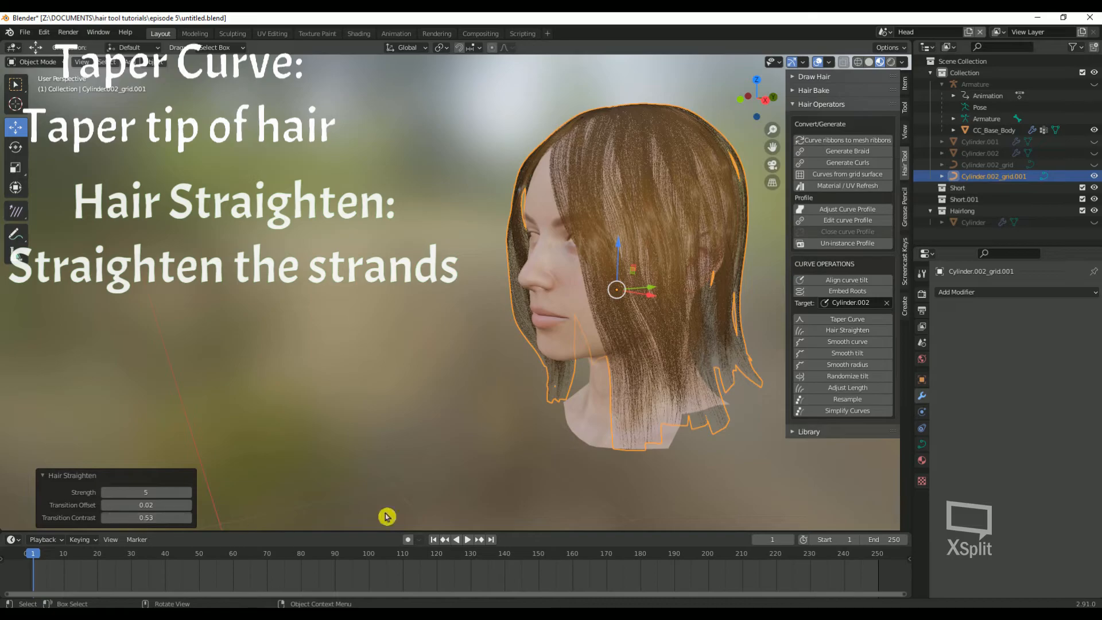
click(847, 342)
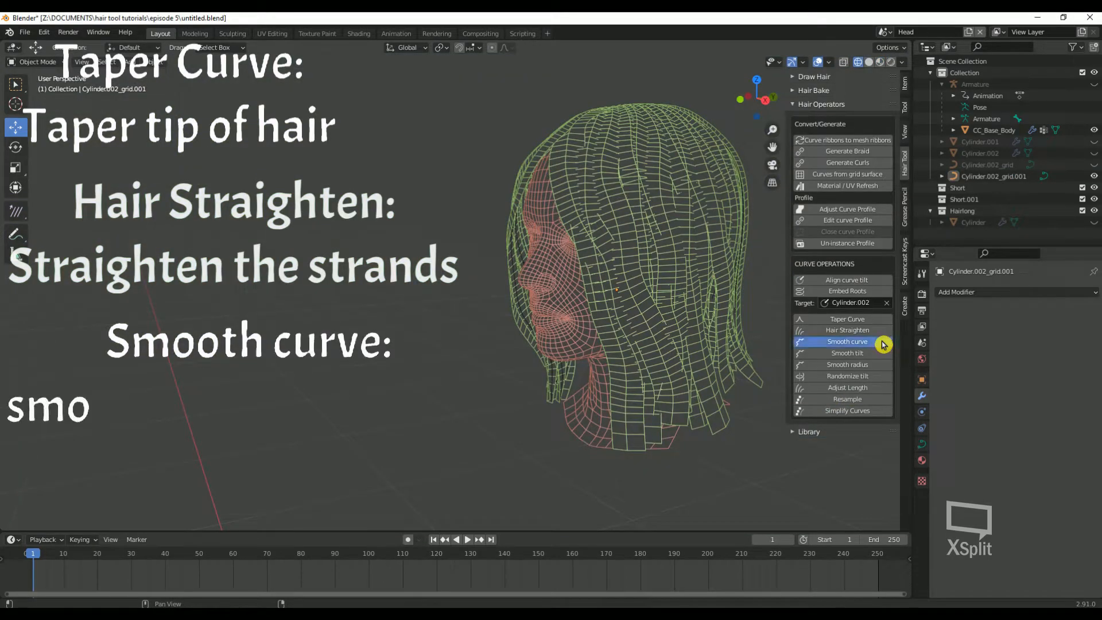
Step: Smooth the strands' curve, tilt and radius, raising the radius smoothing strength
click(847, 342)
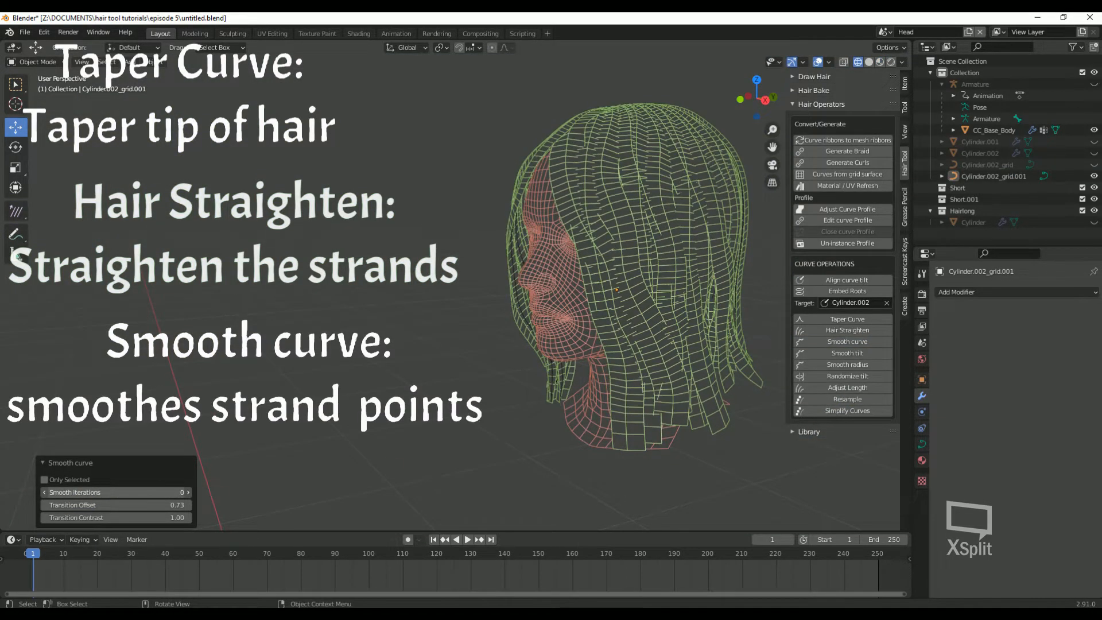
click(186, 492)
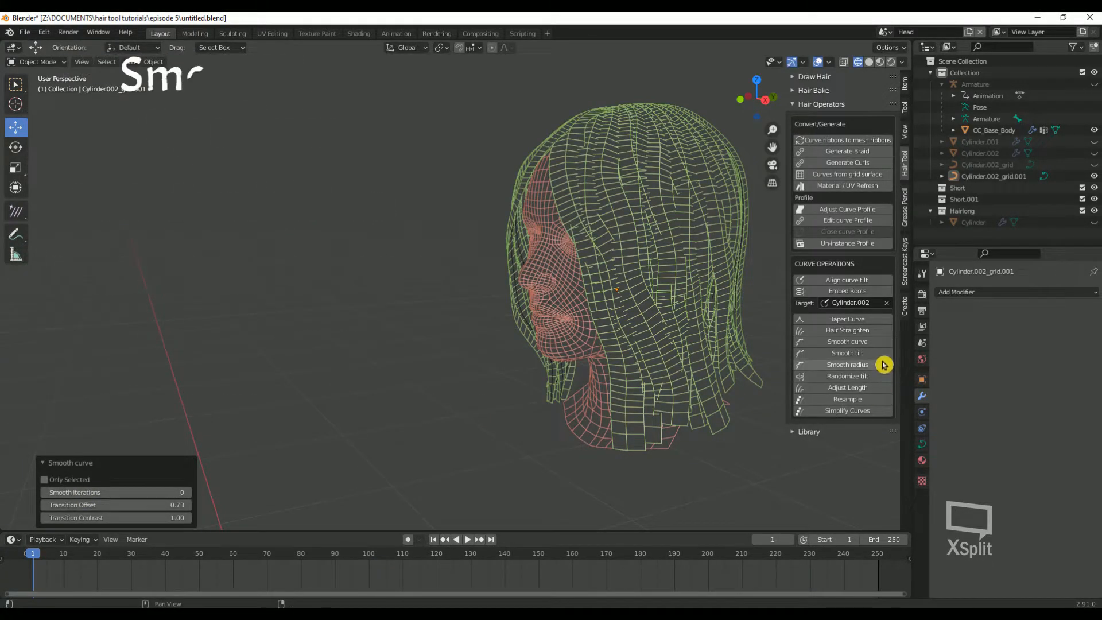
click(847, 352)
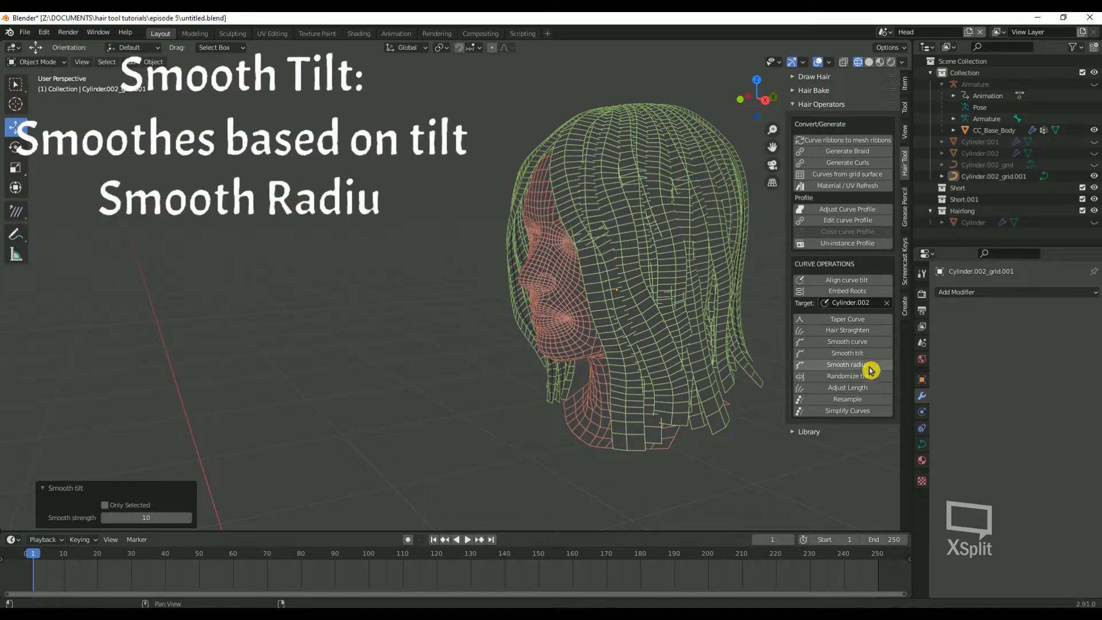
click(846, 364)
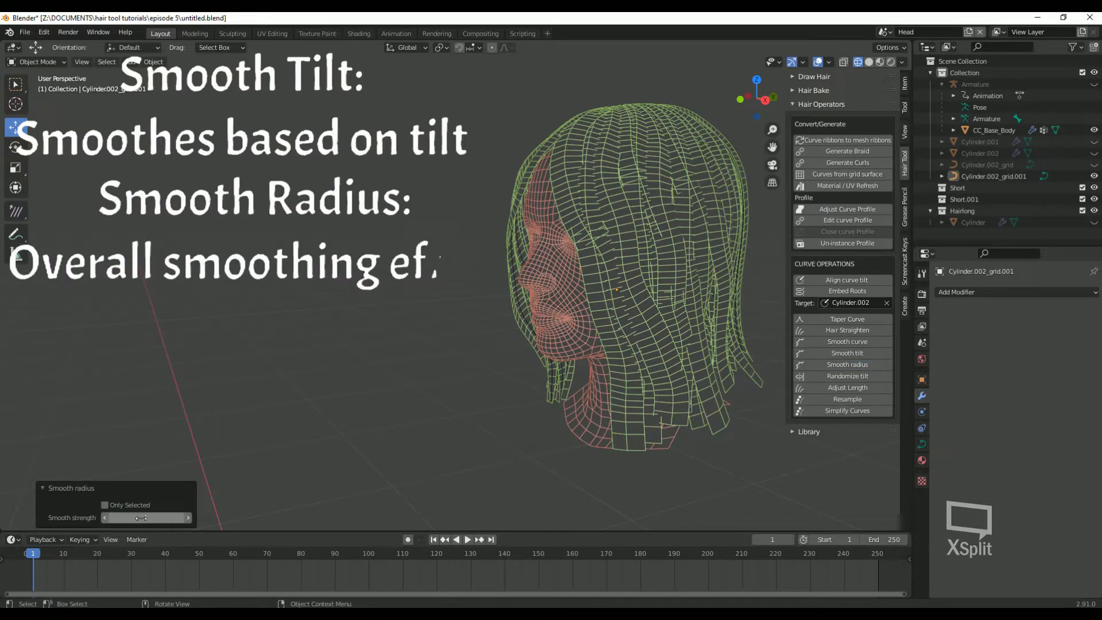
drag(106, 517, 148, 517)
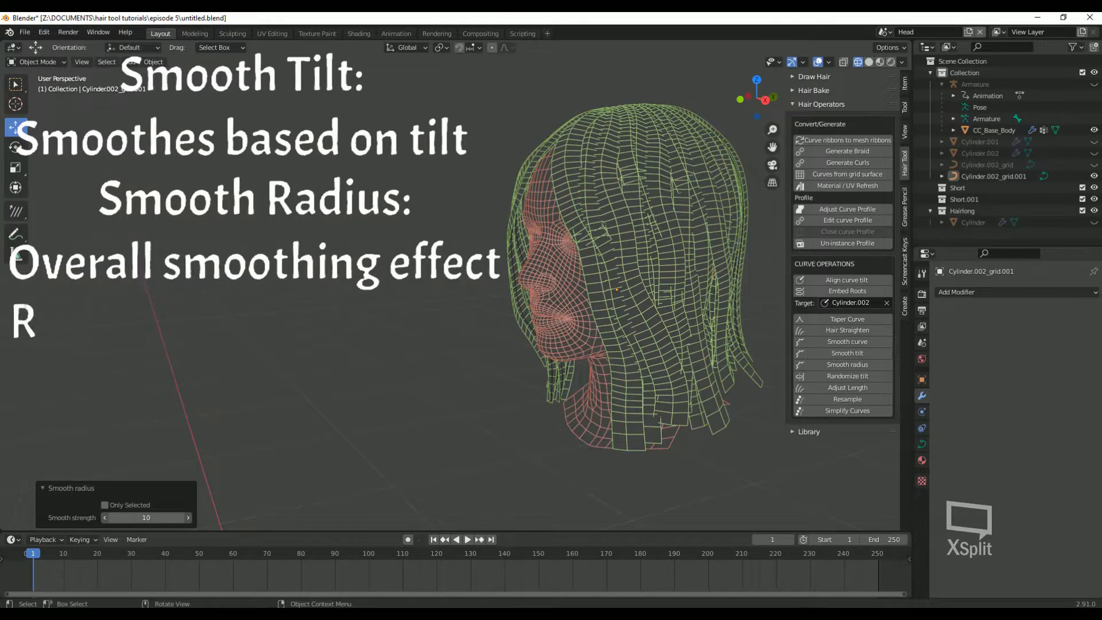
Step: Randomize tilt up to 290° on all strands, with Only Selected unticked
click(848, 376)
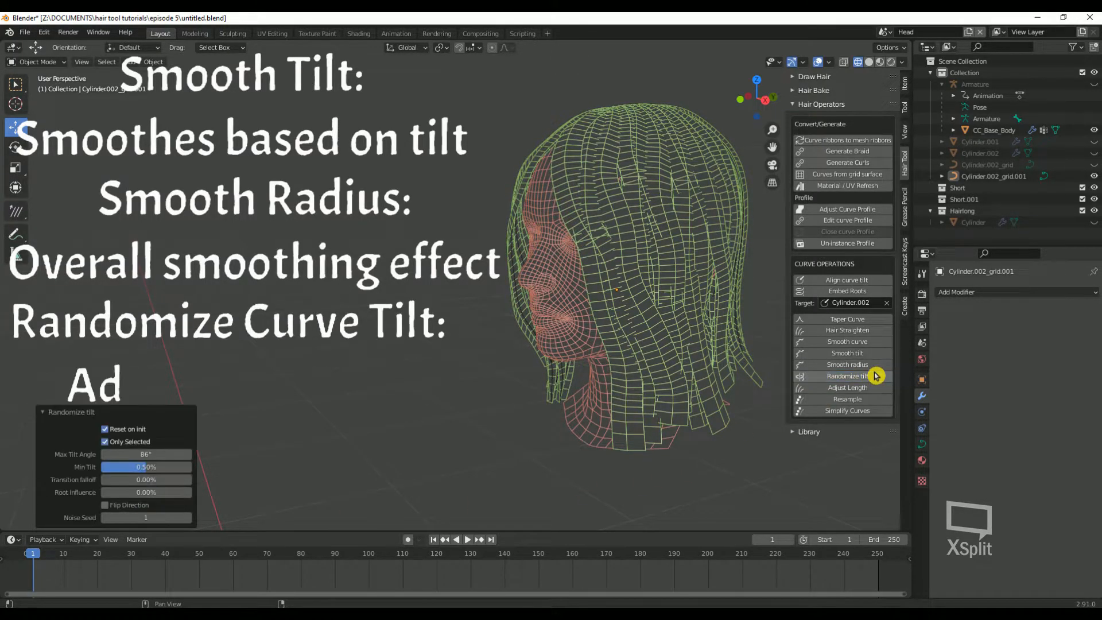
drag(113, 454, 176, 454)
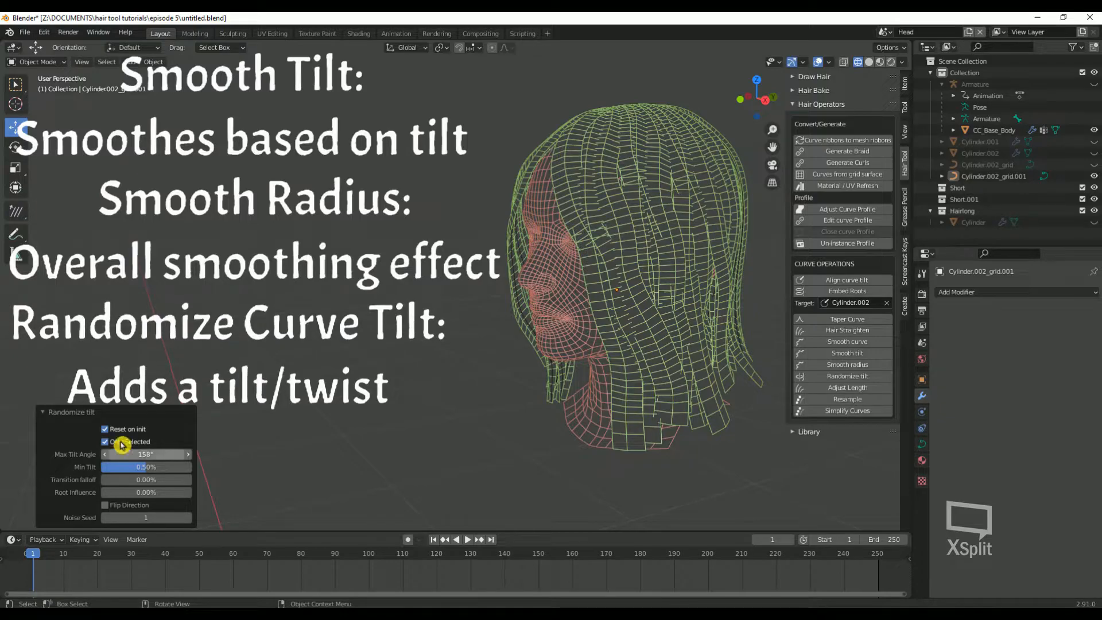
click(106, 441)
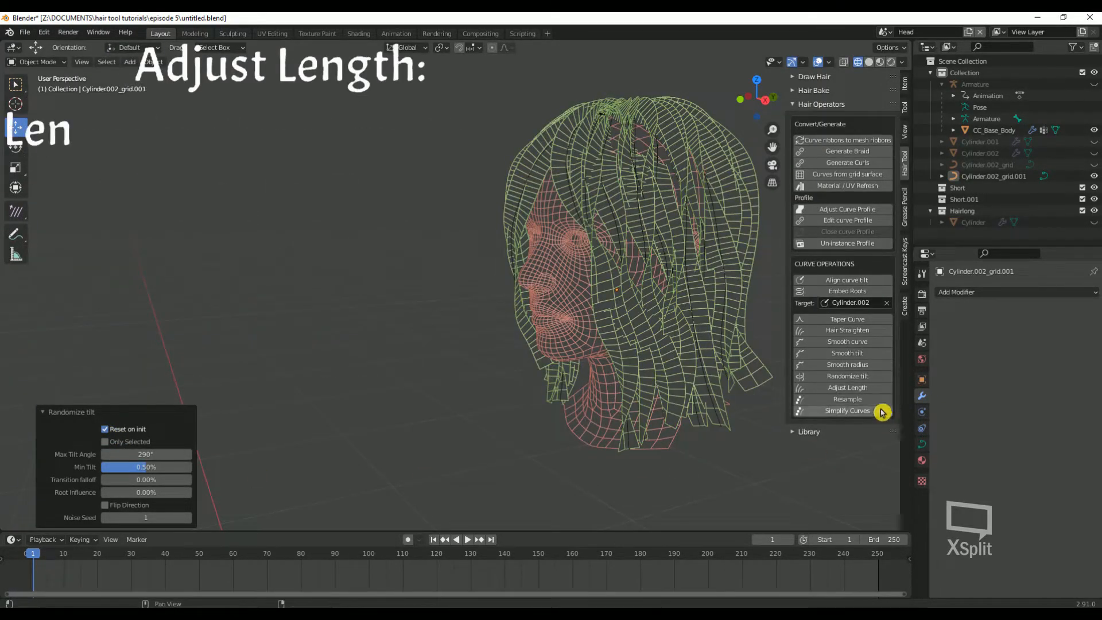
Step: Resample strands to six points, tweak offset and Strand Length, then simplify with a higher error threshold
click(846, 387)
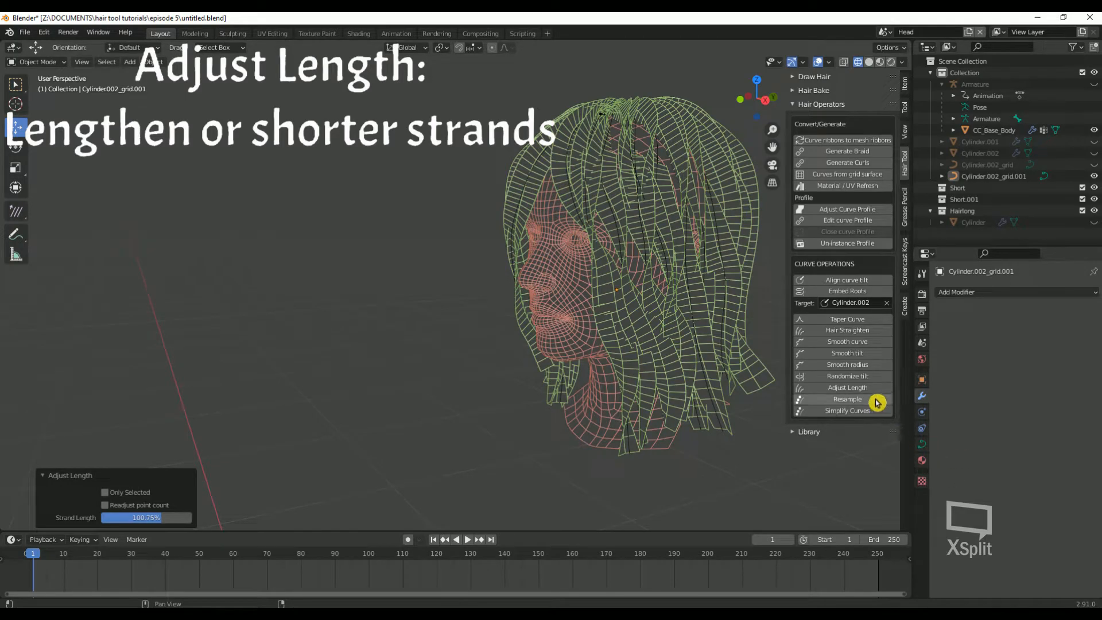
click(848, 398)
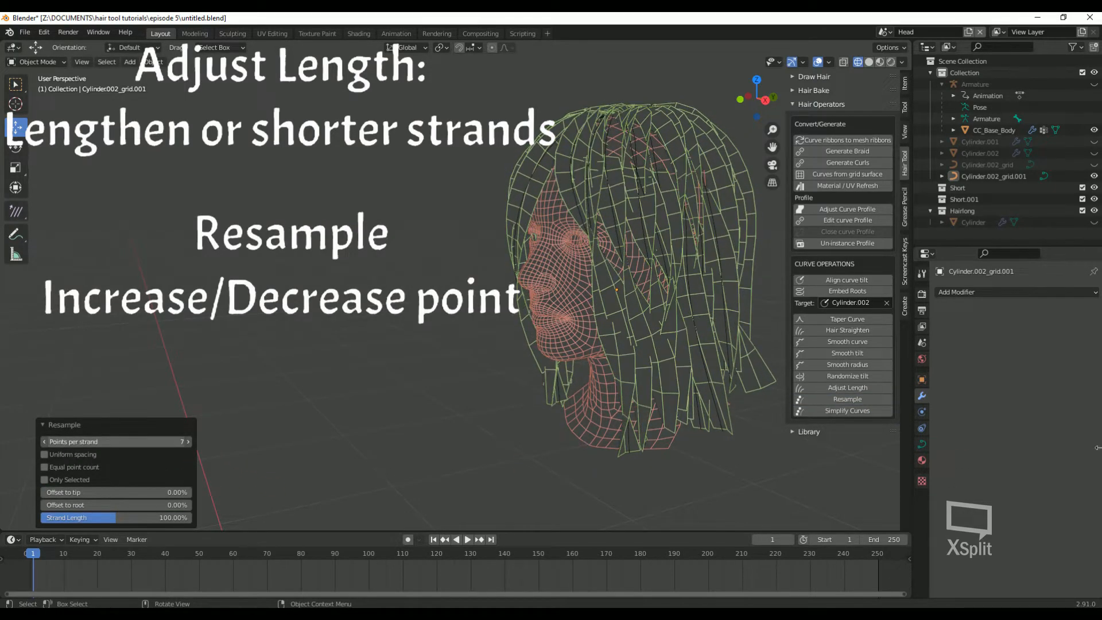
drag(116, 441, 151, 441)
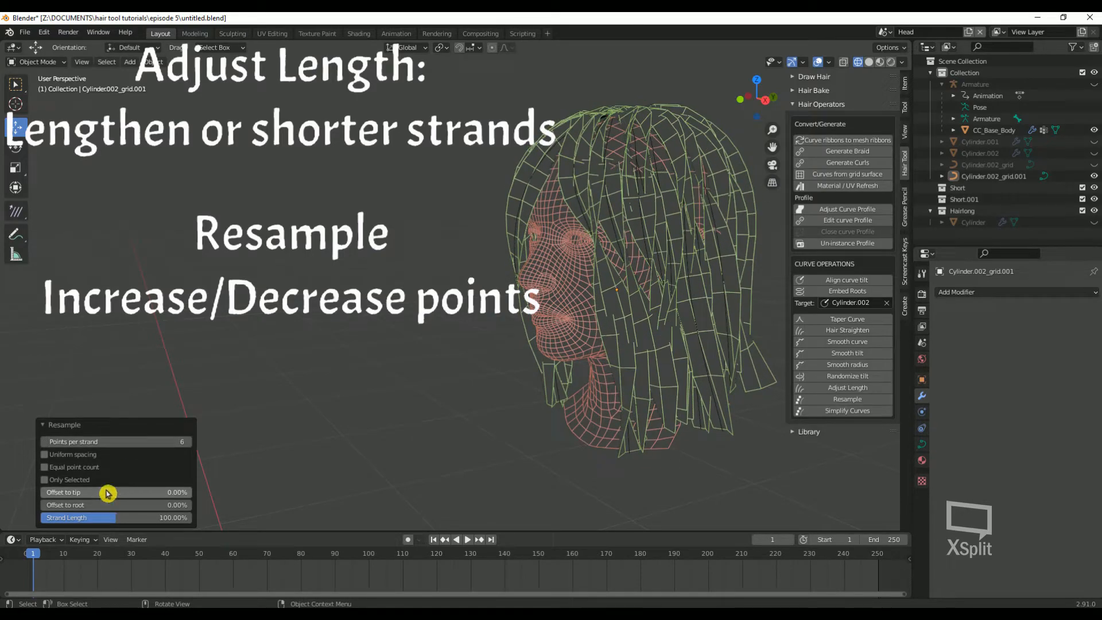
click(45, 467)
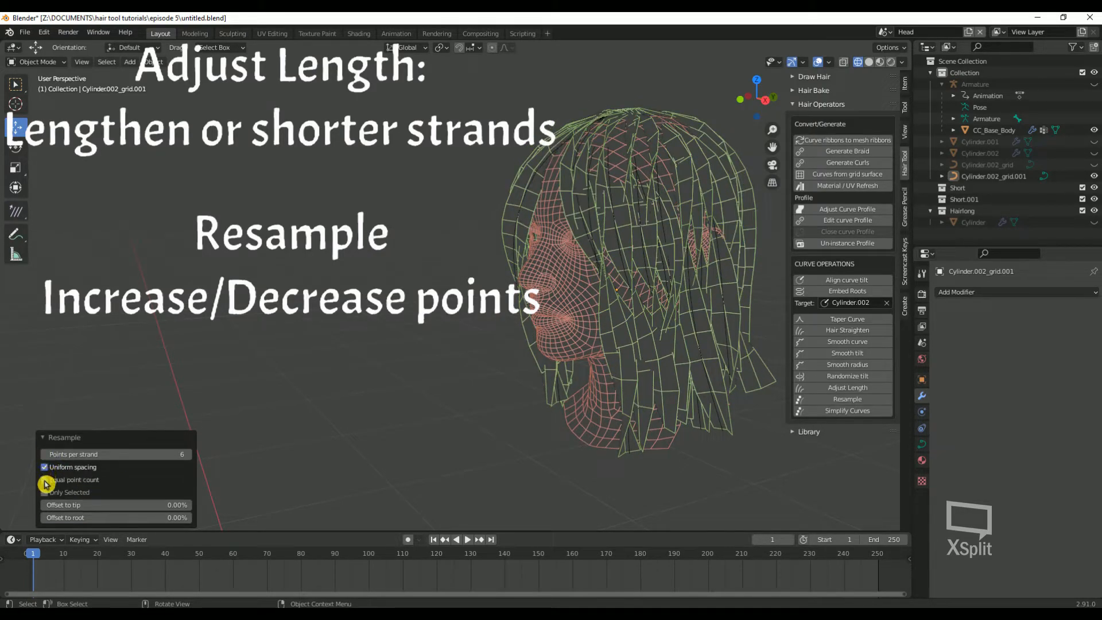
click(44, 479)
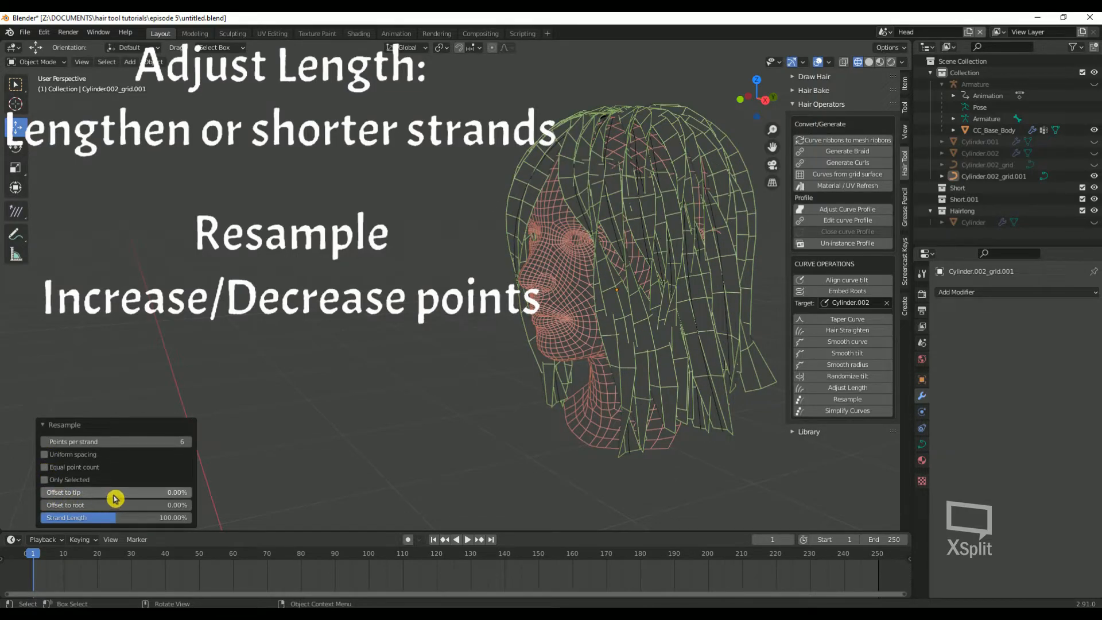
drag(116, 504, 97, 505)
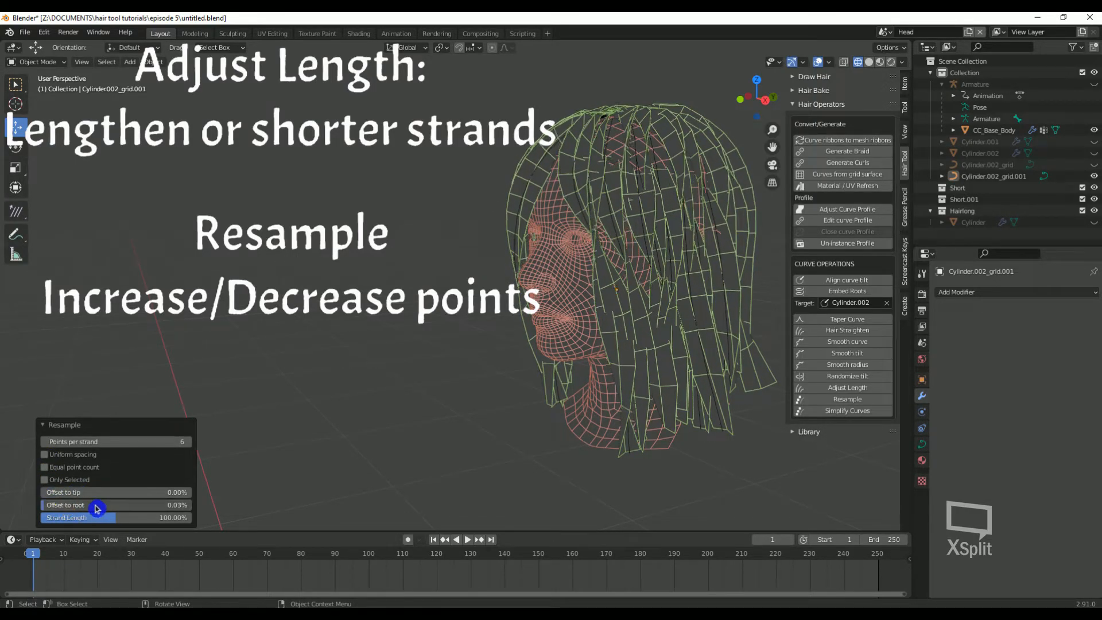
drag(97, 517, 125, 517)
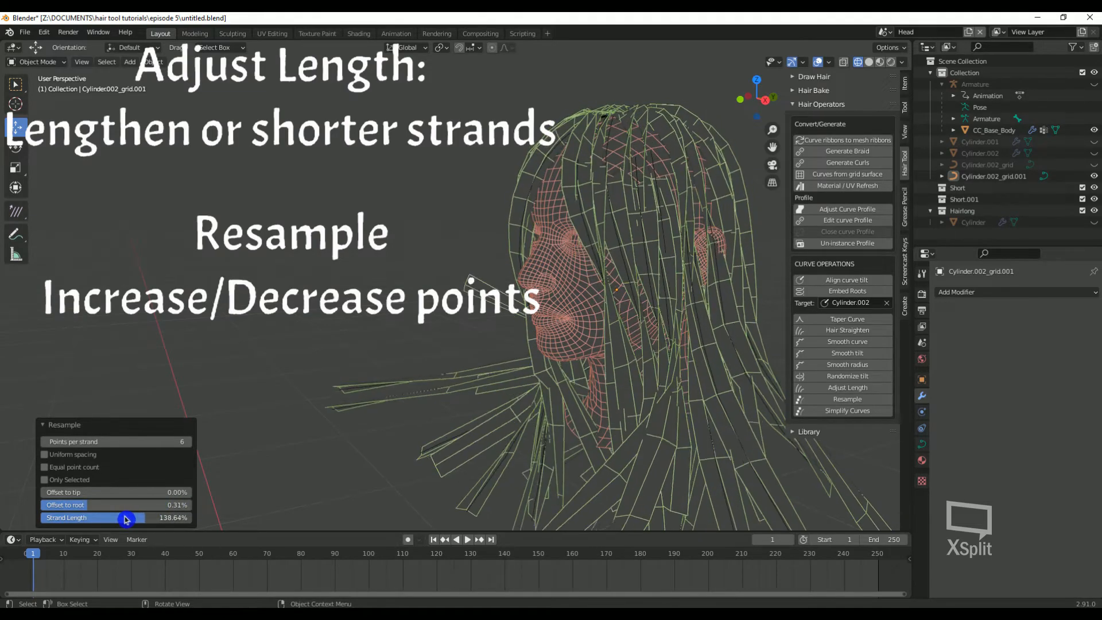
drag(125, 517, 77, 518)
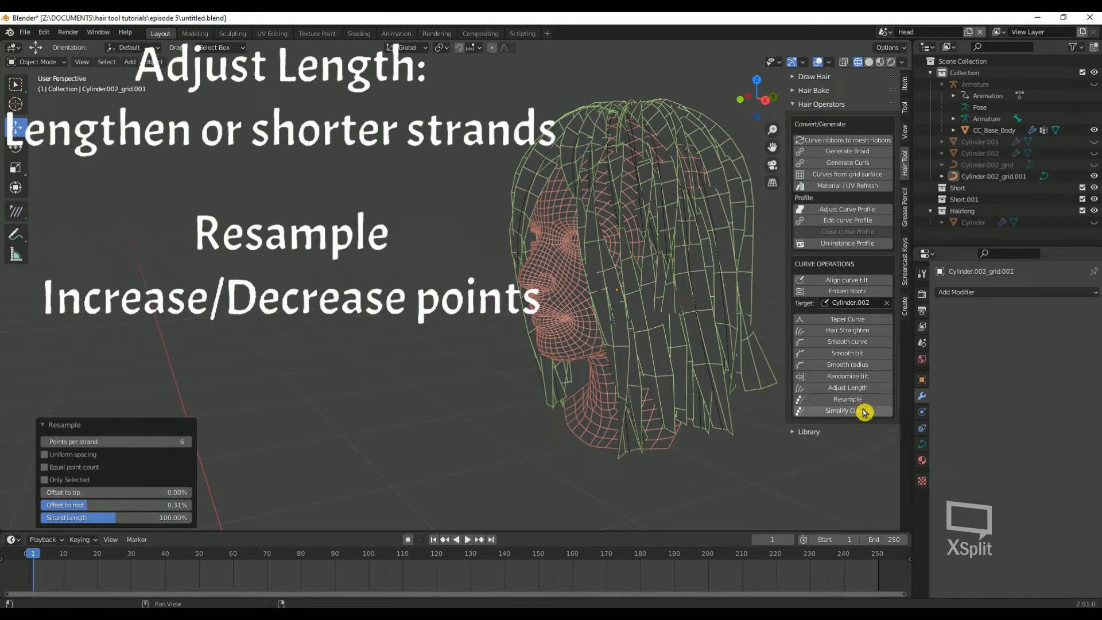
click(848, 410)
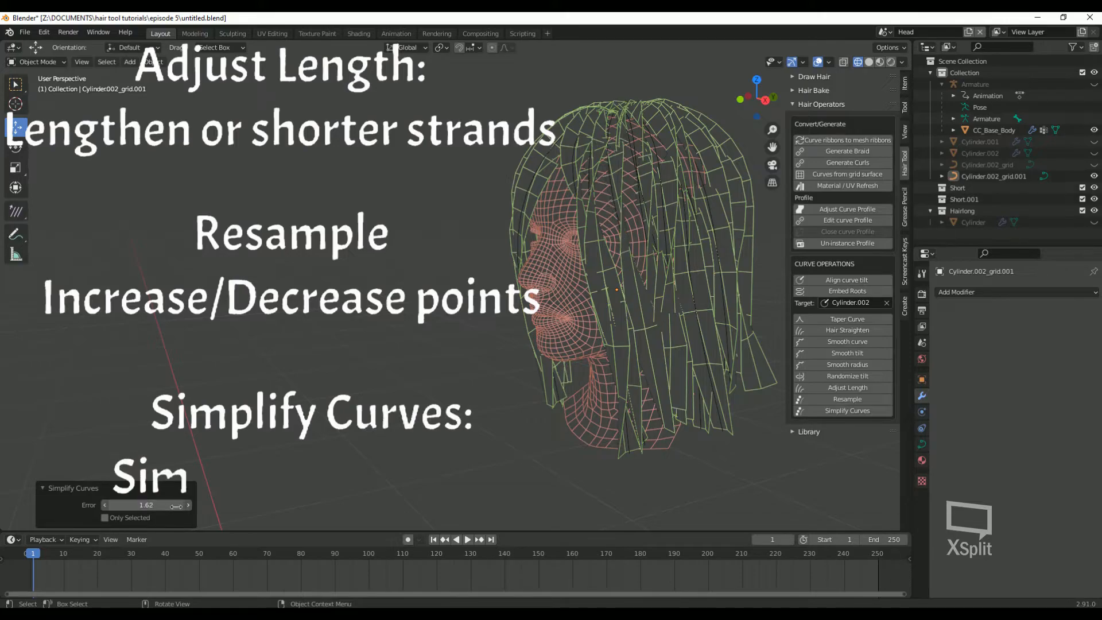
drag(176, 505, 104, 504)
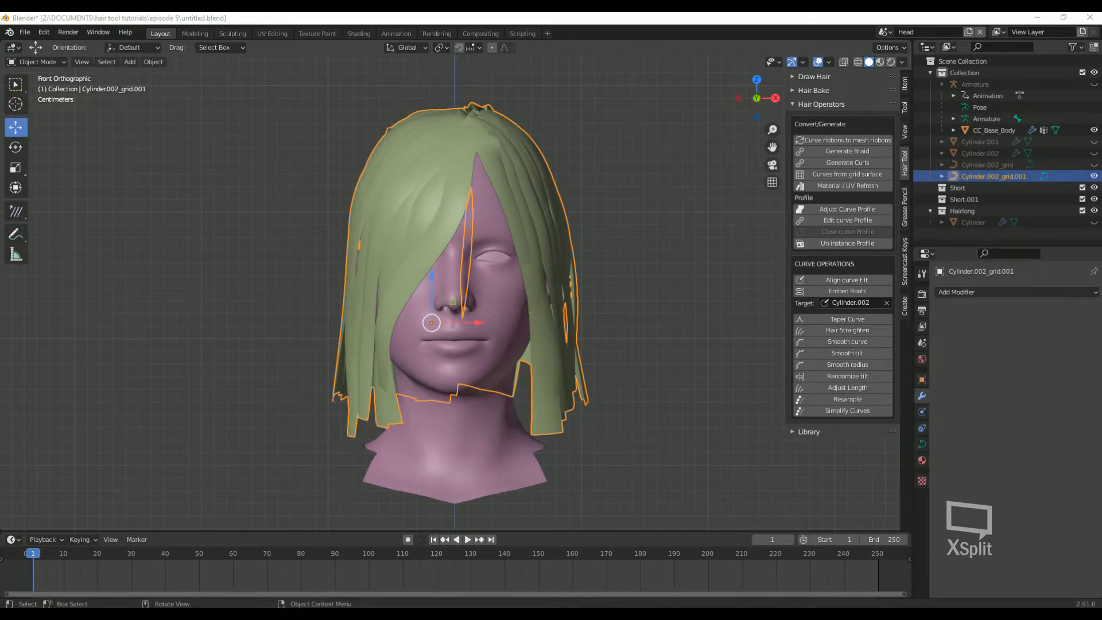
mouse_move(542, 373)
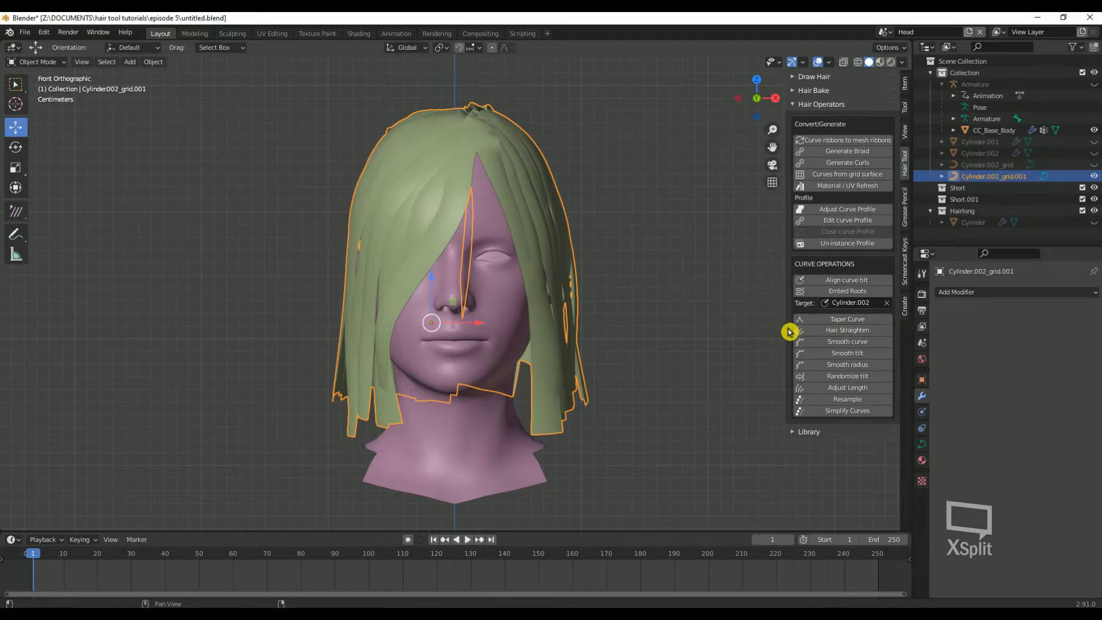
mouse_move(734, 310)
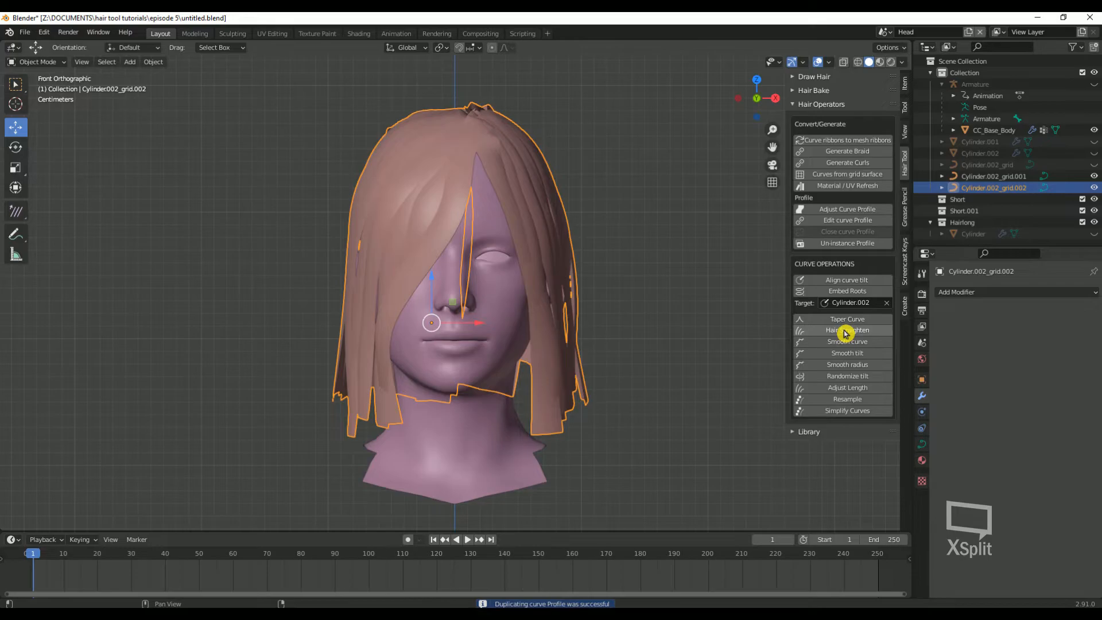
Step: Straighten the duplicated Cylinder.002_grid.002 layer, shift its Transition Offset, and enter Edit Mode
click(847, 329)
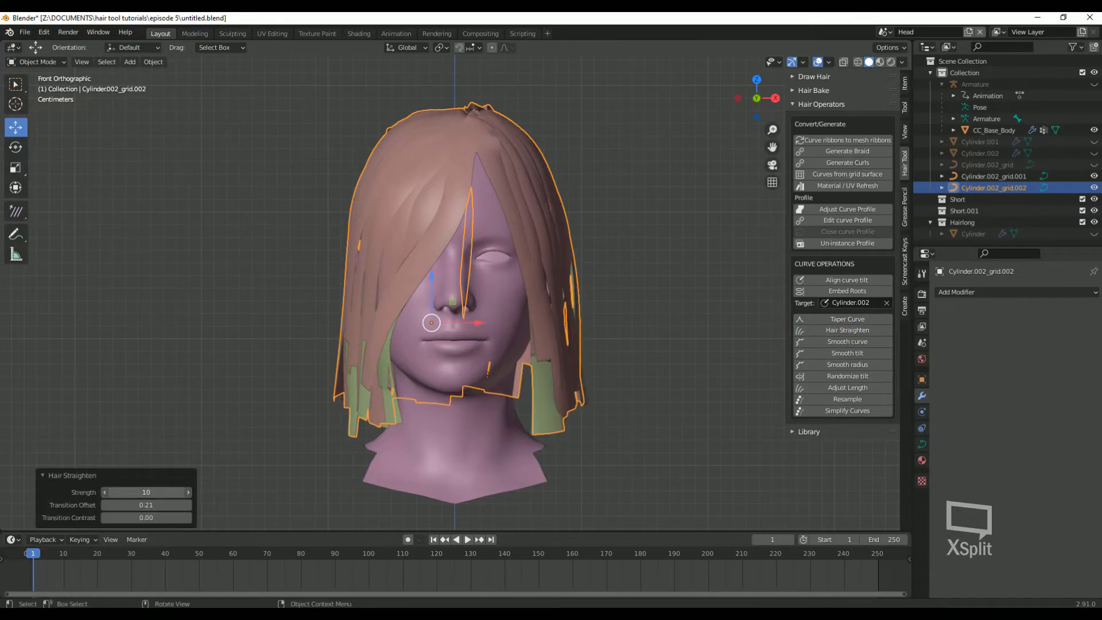
drag(176, 505, 146, 504)
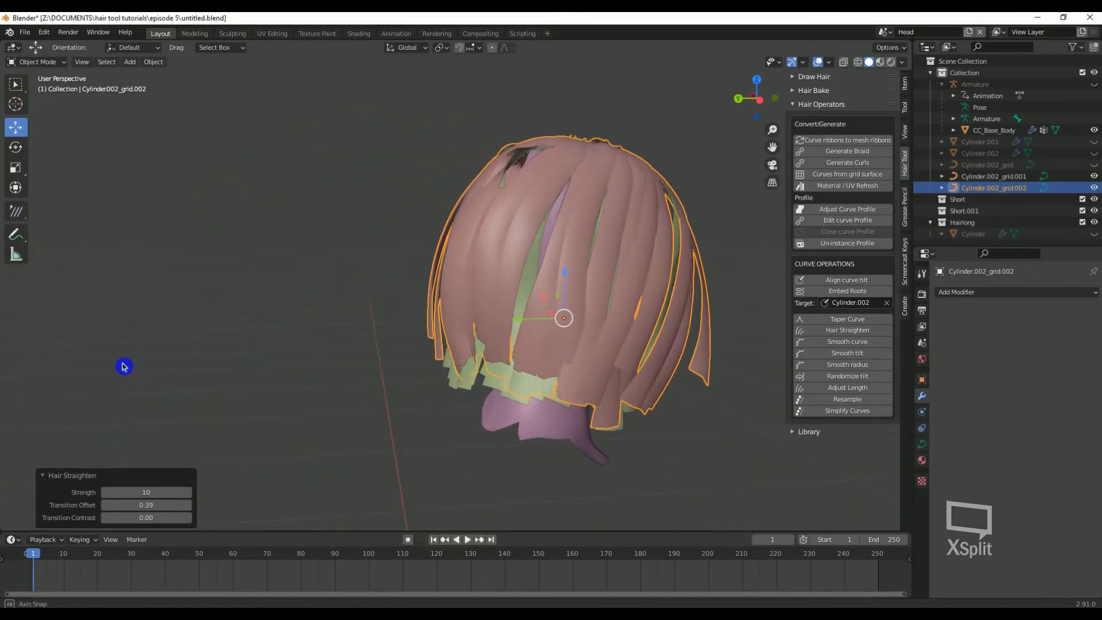
key(Tab)
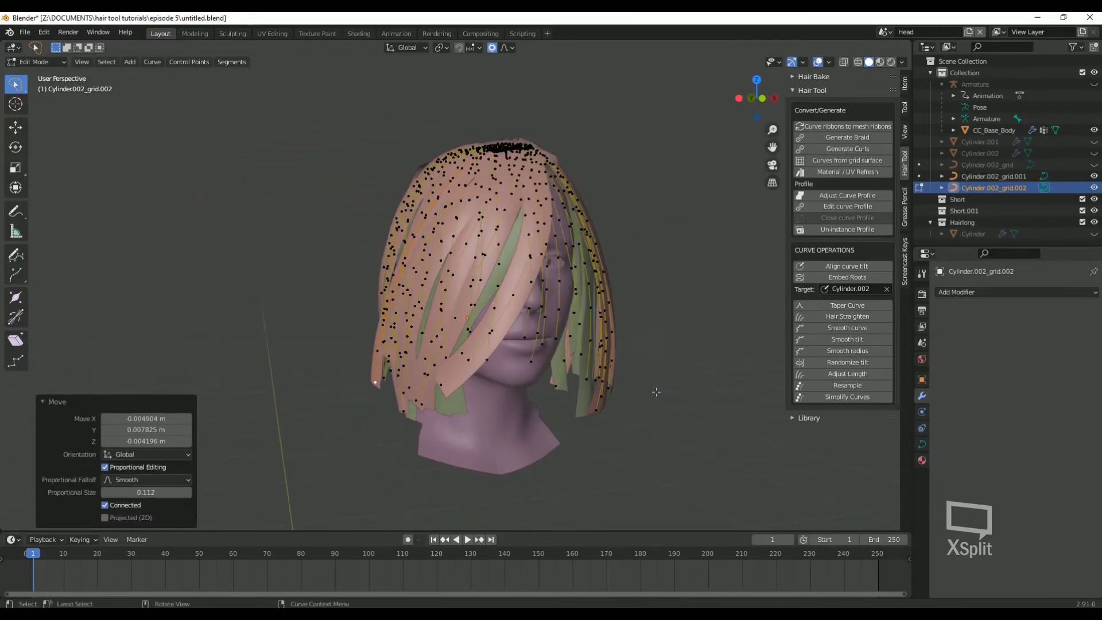
Step: Select Cylinder.002_grid.002, un-instance its profile, and set Strand Width to 0.06
key(Tab)
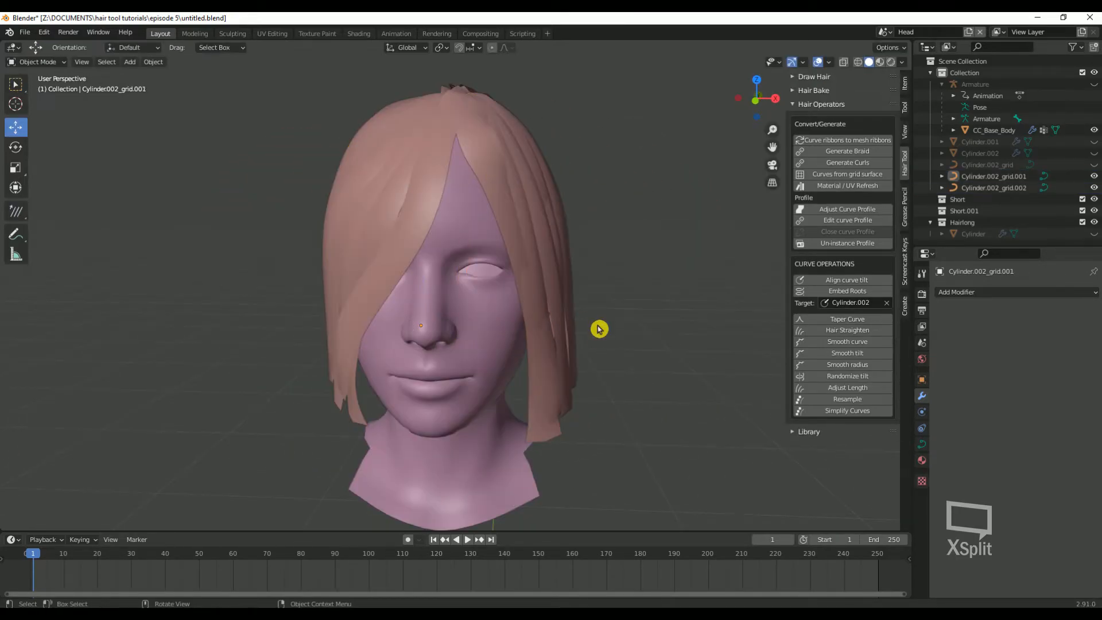
click(994, 187)
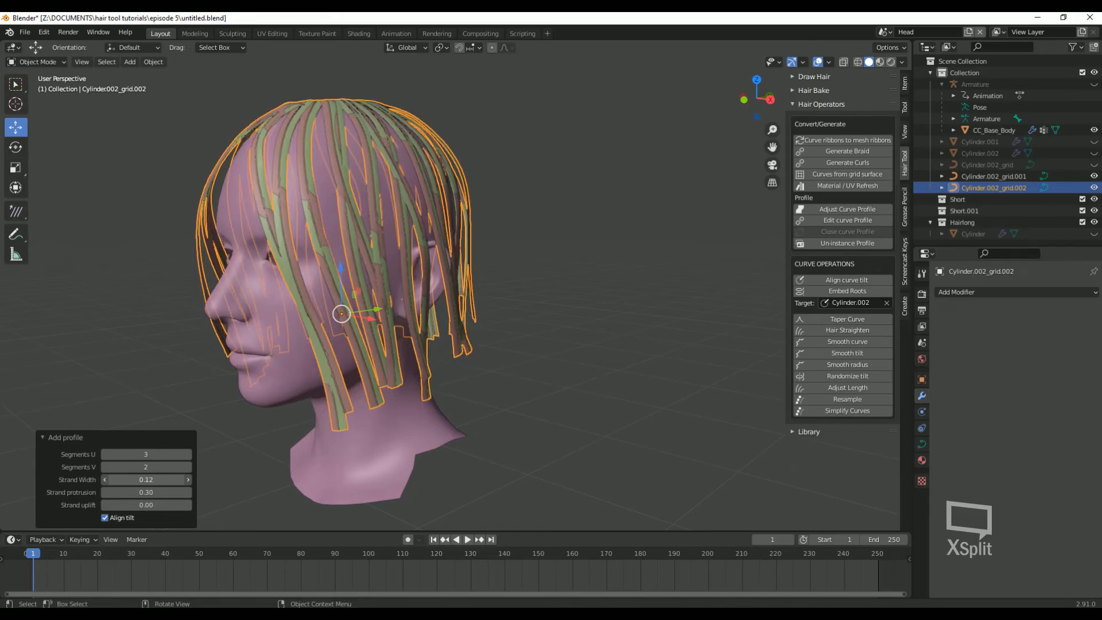
click(848, 243)
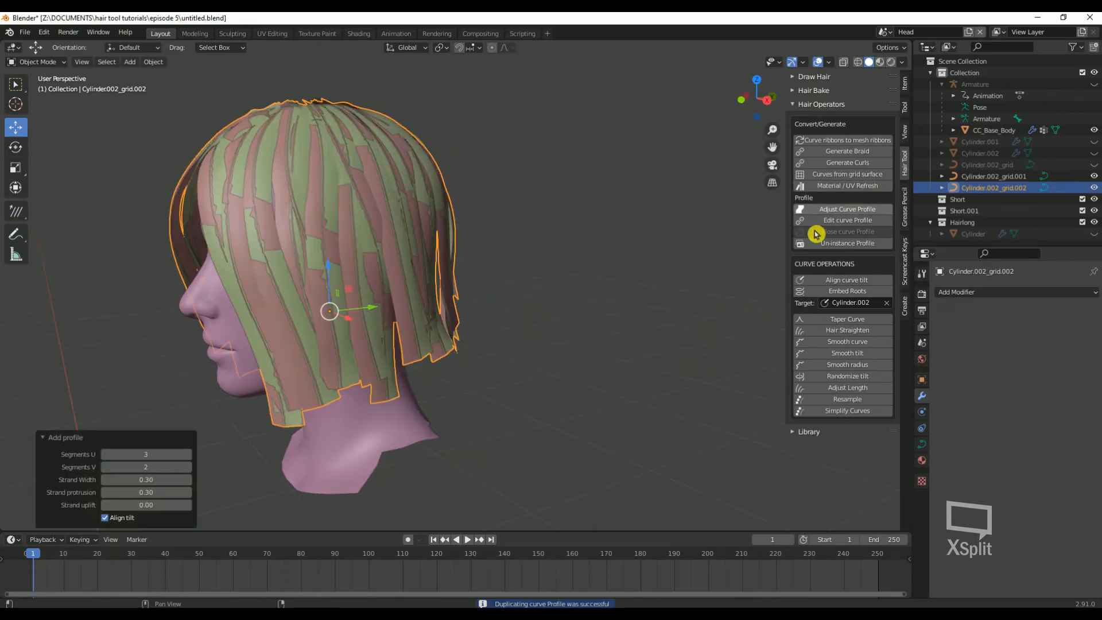
drag(162, 480, 105, 479)
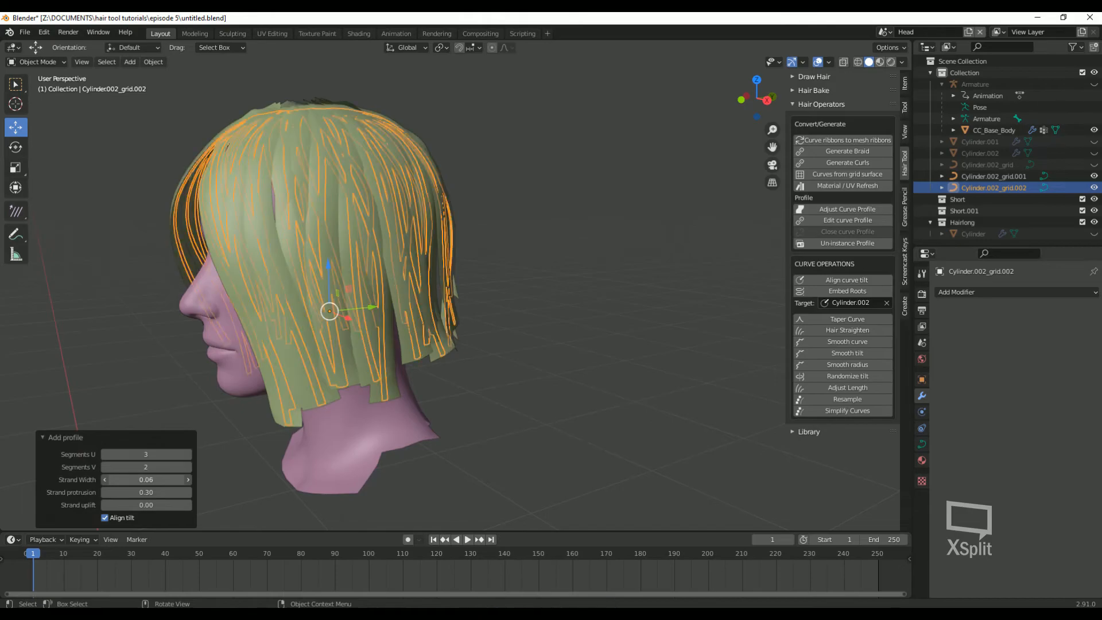